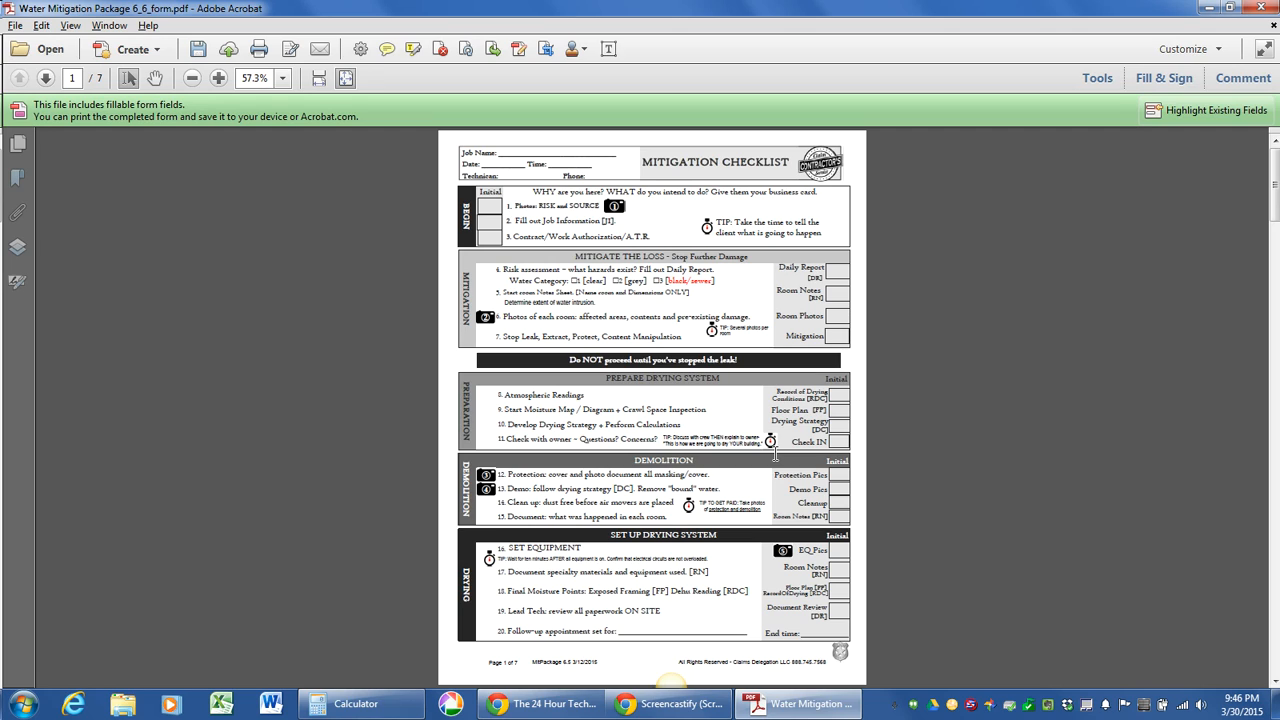
pyautogui.moveTo(802, 450)
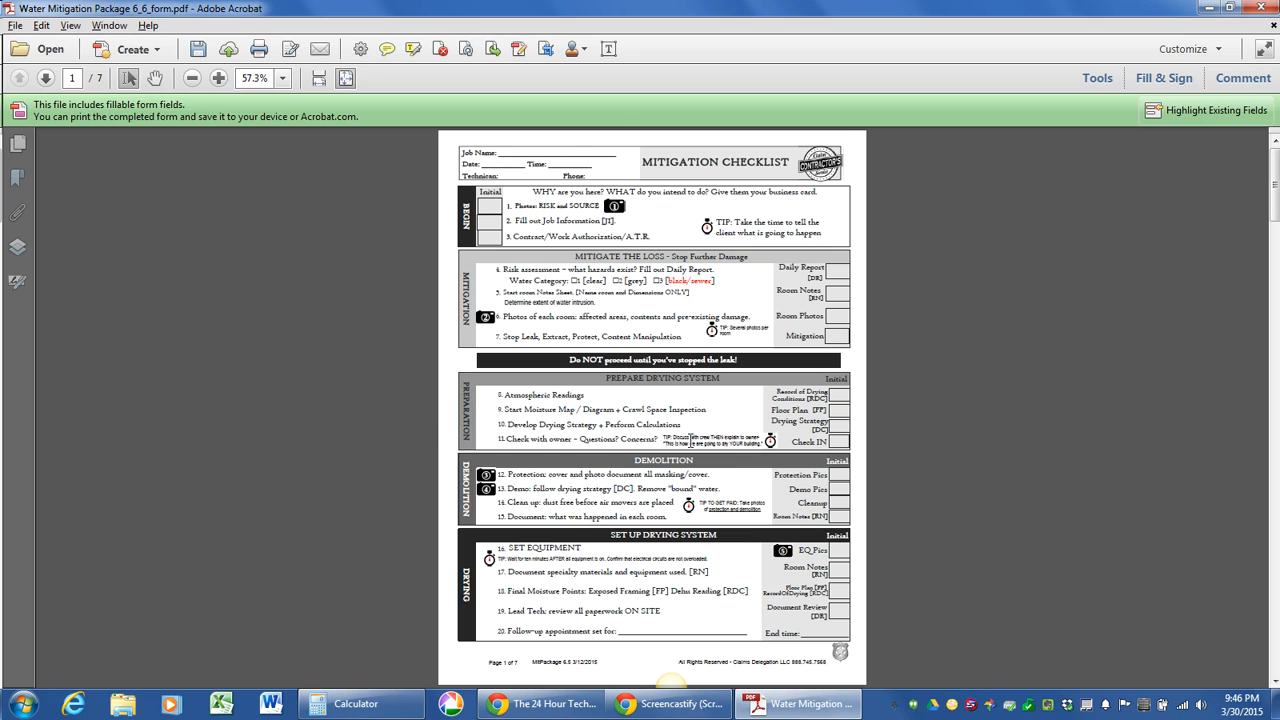
pyautogui.moveTo(436, 412)
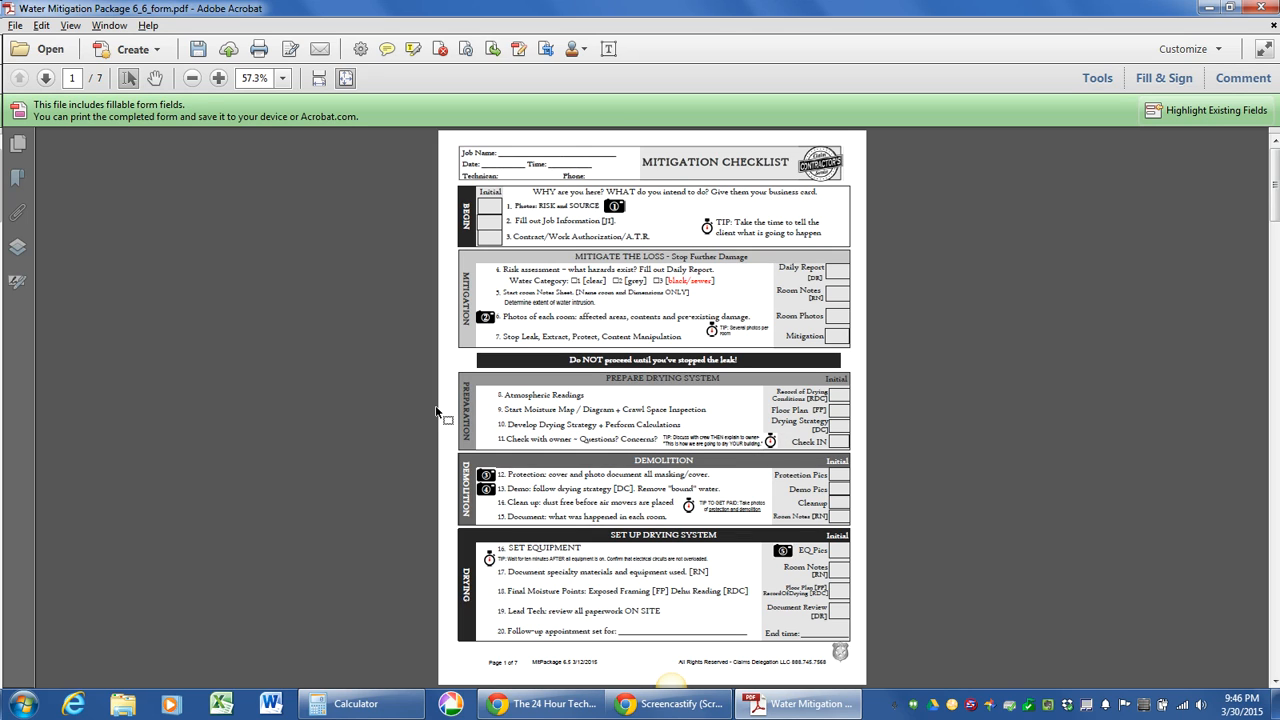
pyautogui.moveTo(412, 408)
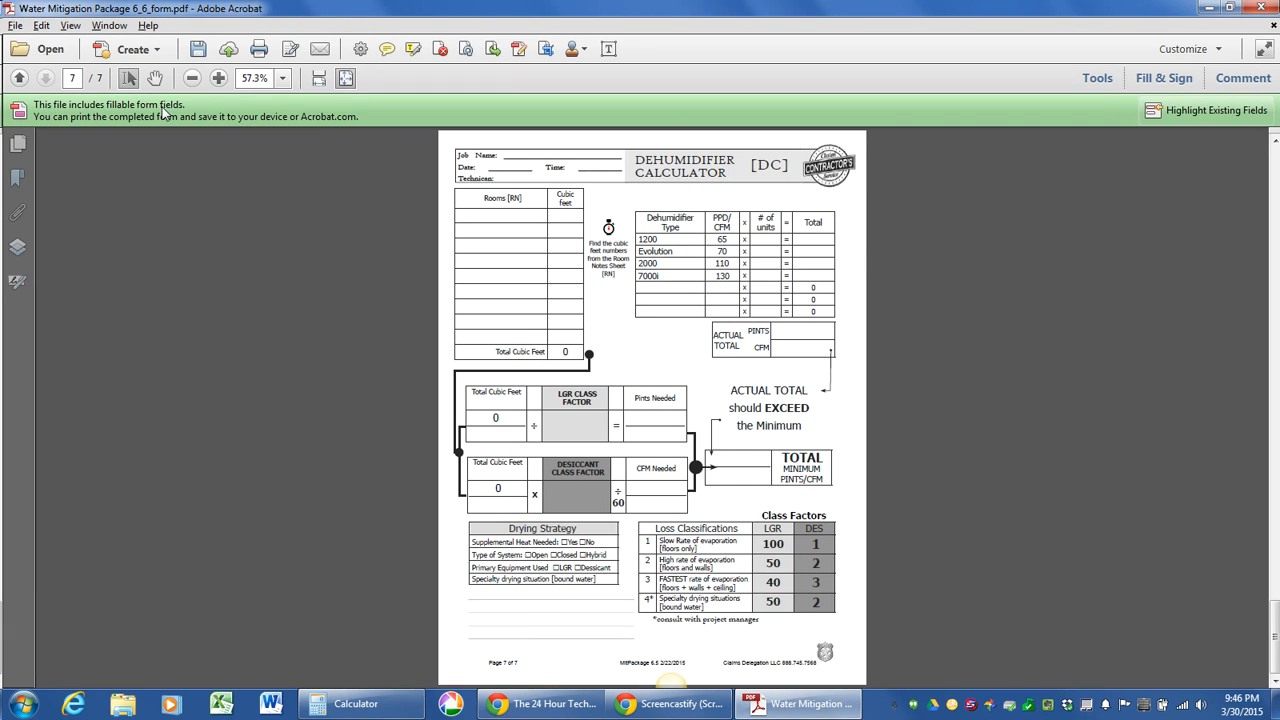
# Zoom to 164%, page back to the Room Notes sheet, then forward to the Dehumidifier Calculator
pyautogui.click(216, 76)
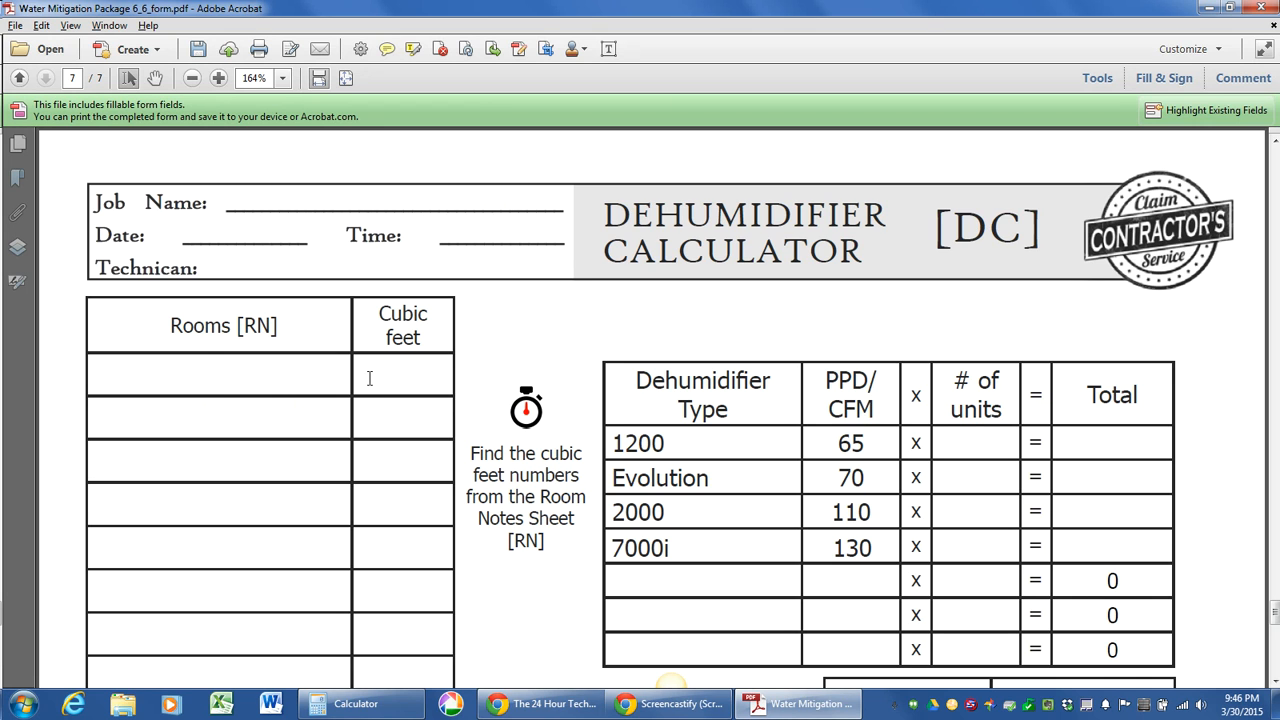
pyautogui.click(22, 76)
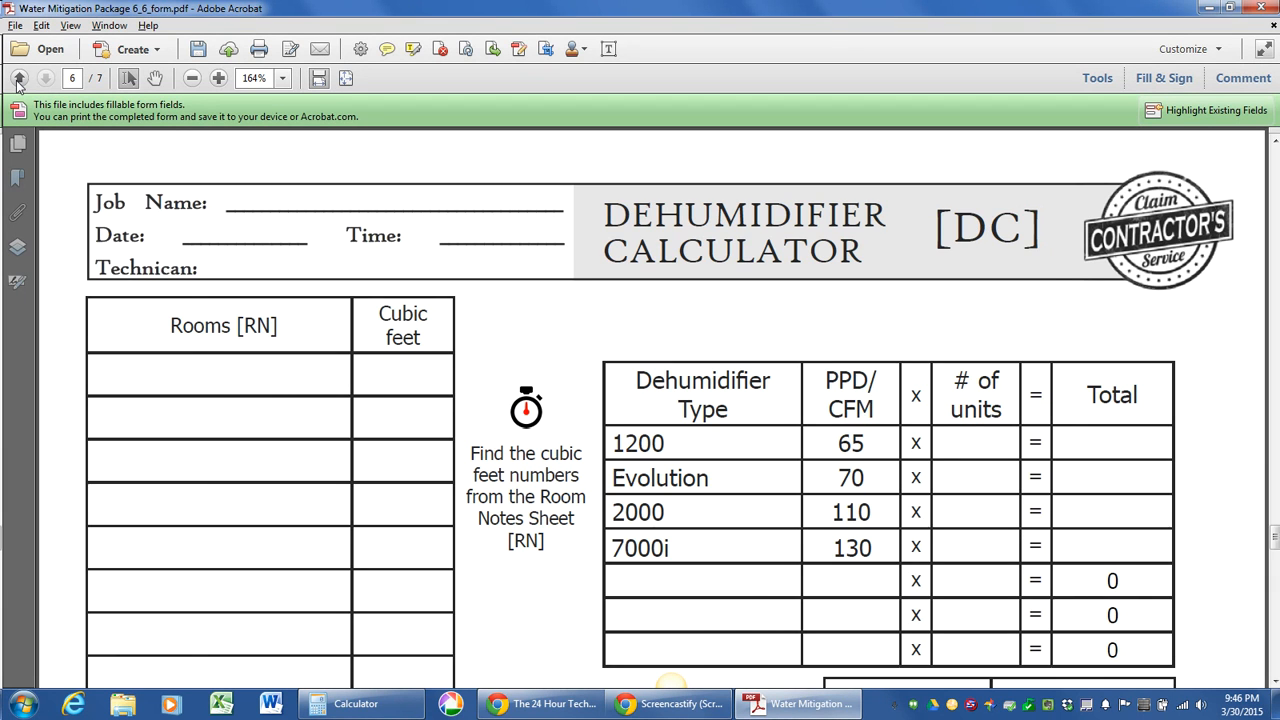
pyautogui.click(44, 78)
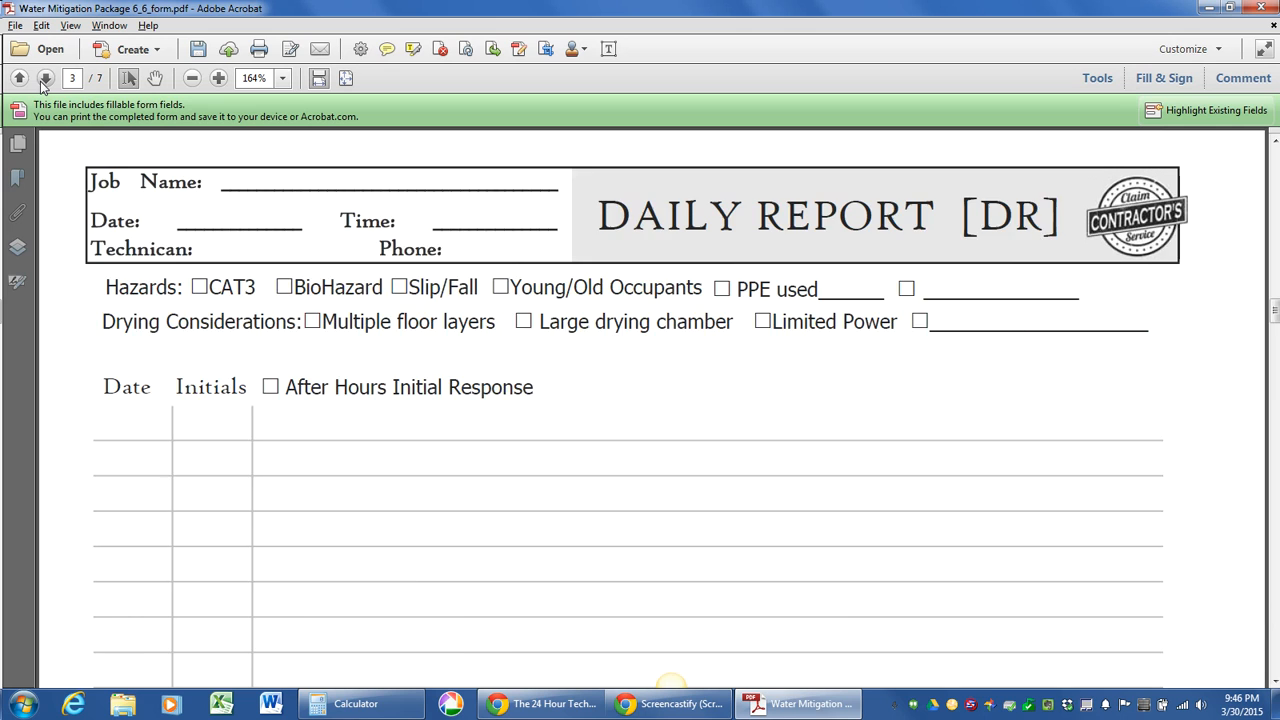
pyautogui.click(46, 78)
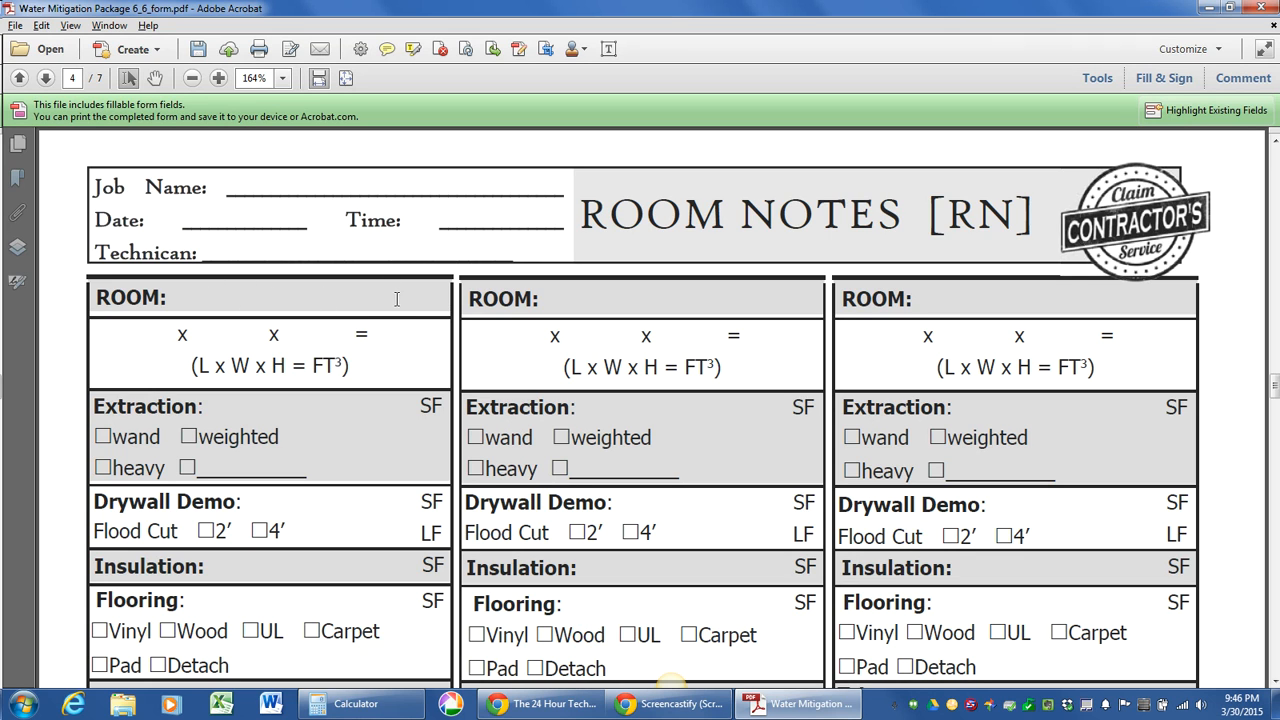
pyautogui.click(46, 76)
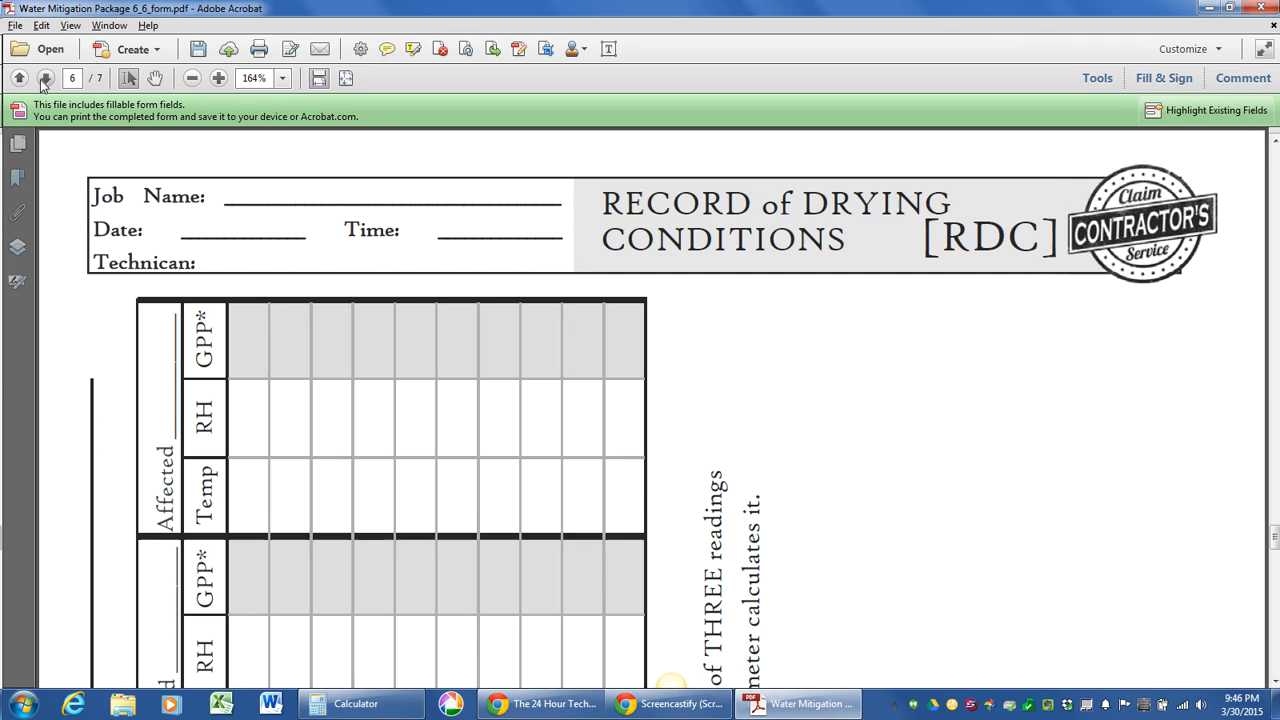
pyautogui.click(40, 76)
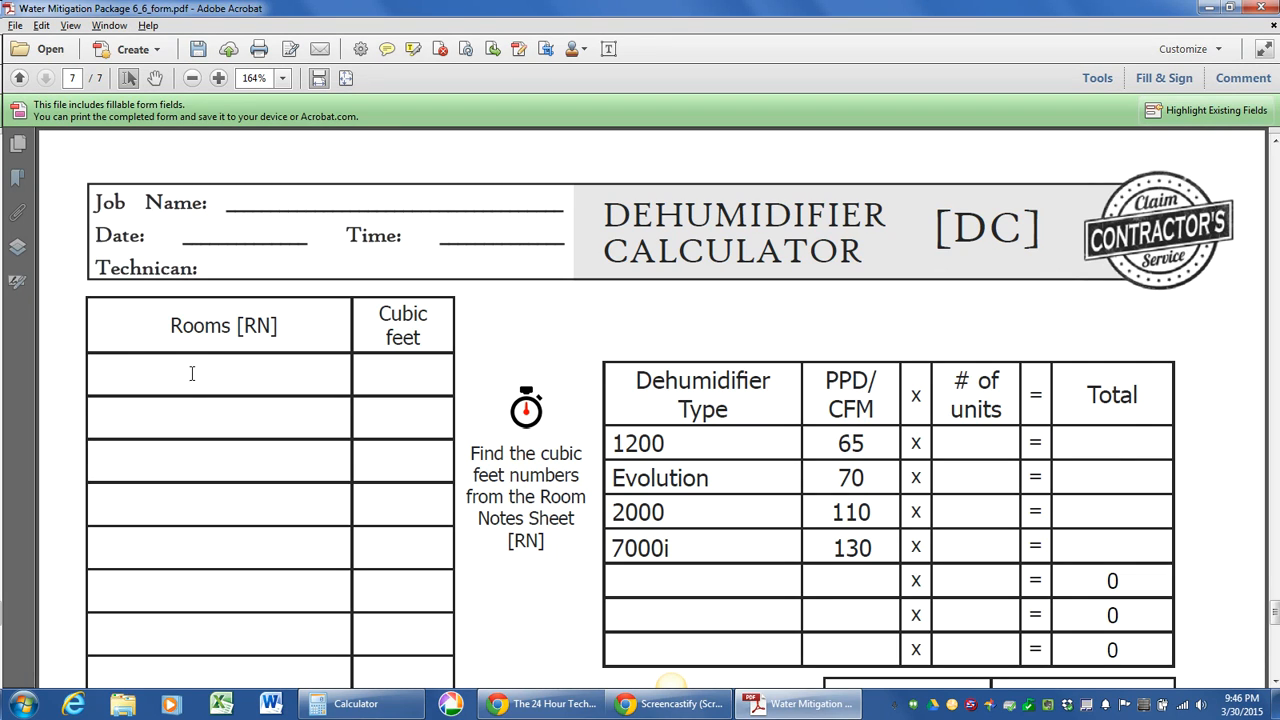
# Enter the first two rooms: Kitchen 800 and Living 1000 cubic feet
pyautogui.click(216, 376)
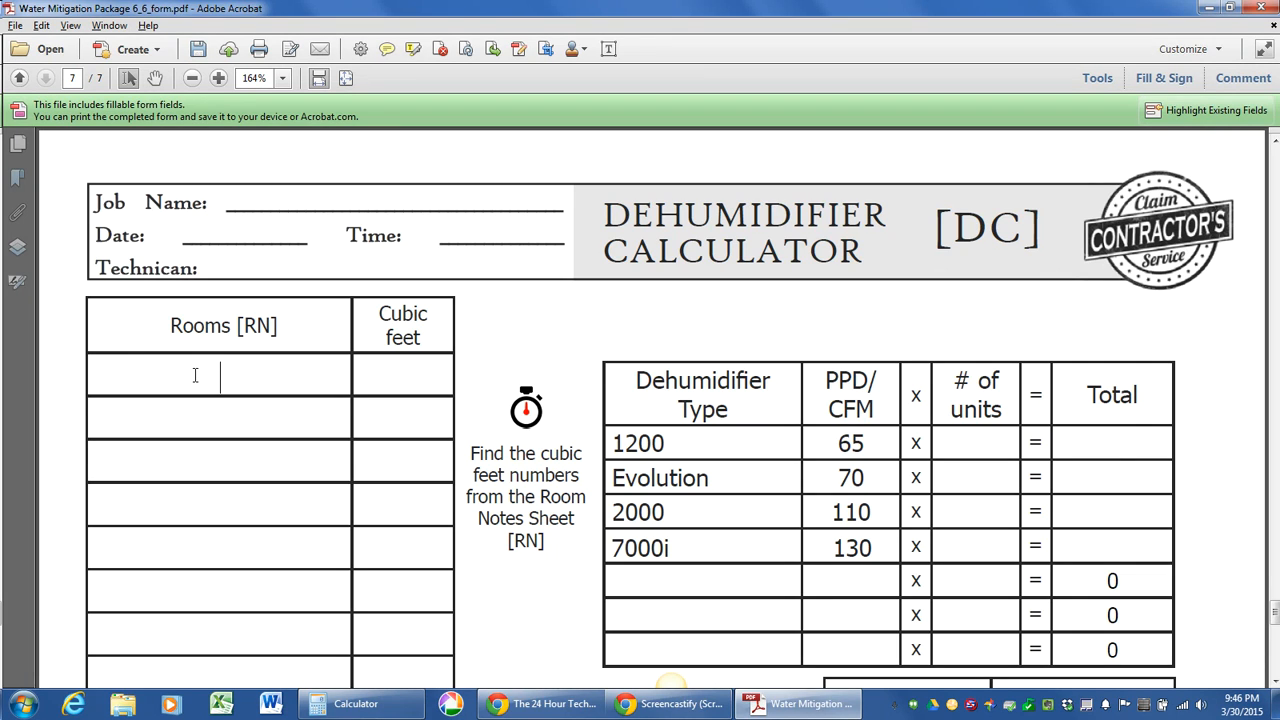
pyautogui.write('Kitchen')
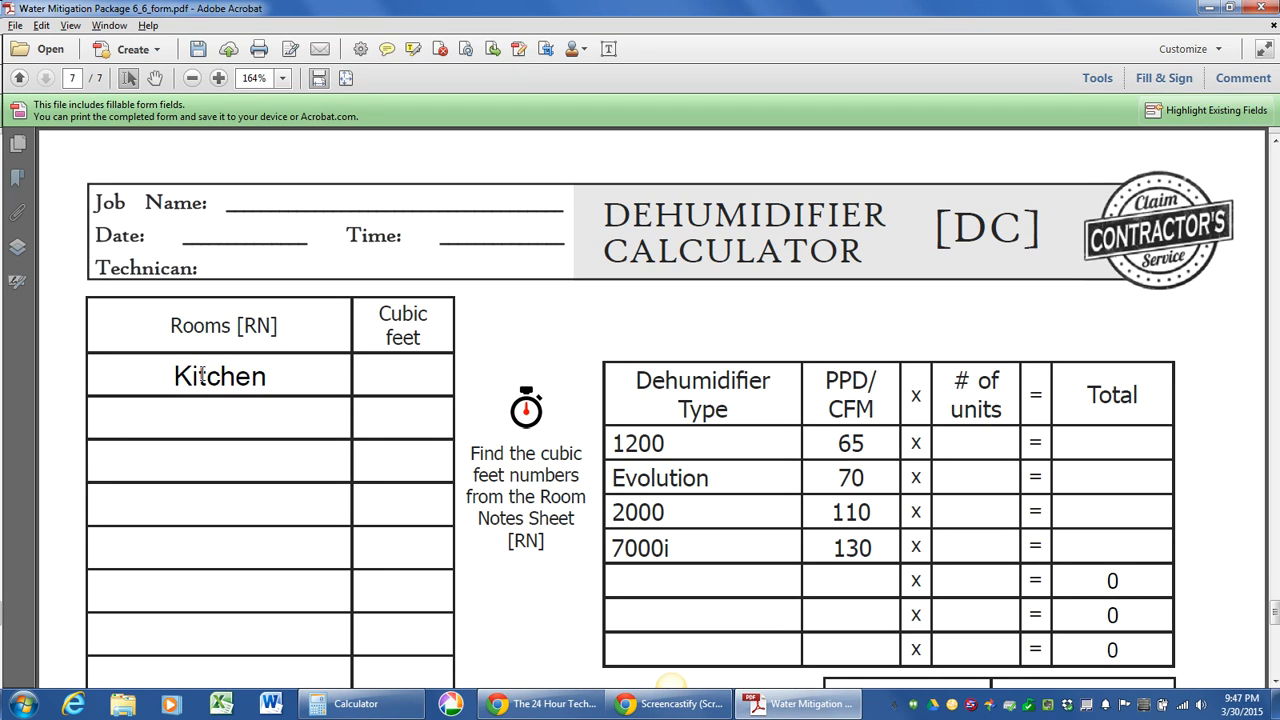
pyautogui.click(402, 376)
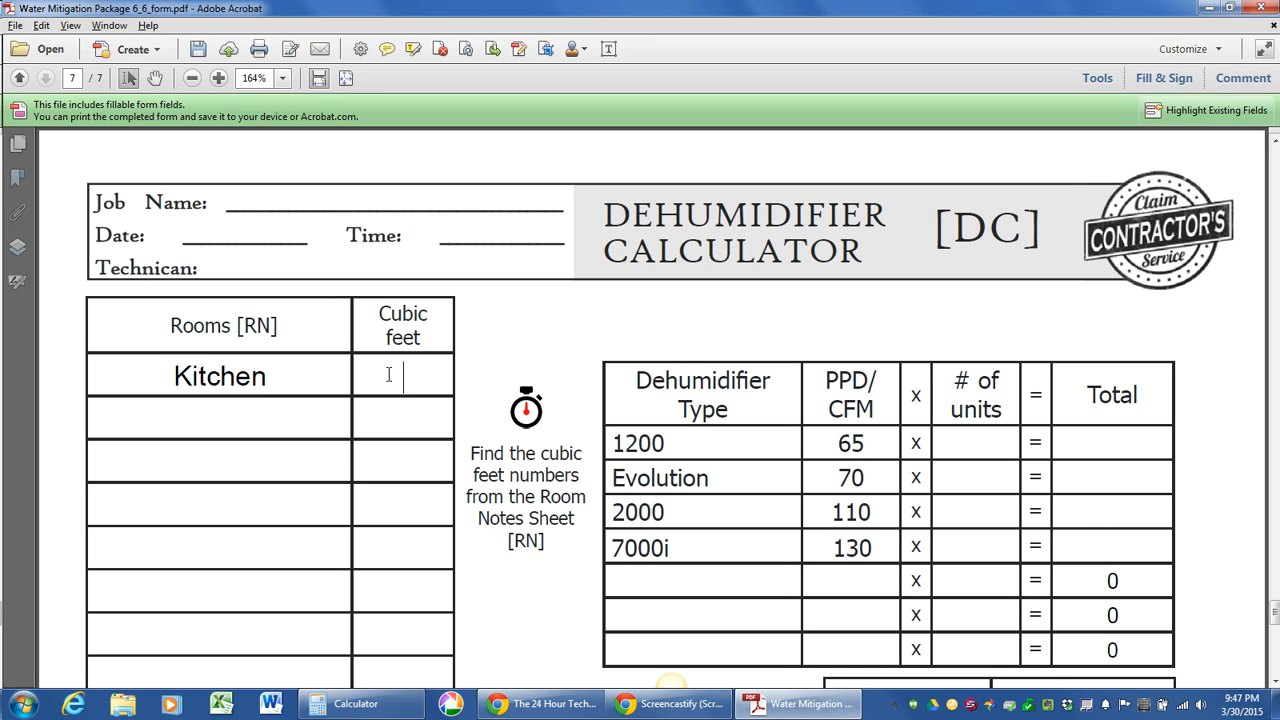
pyautogui.write('800')
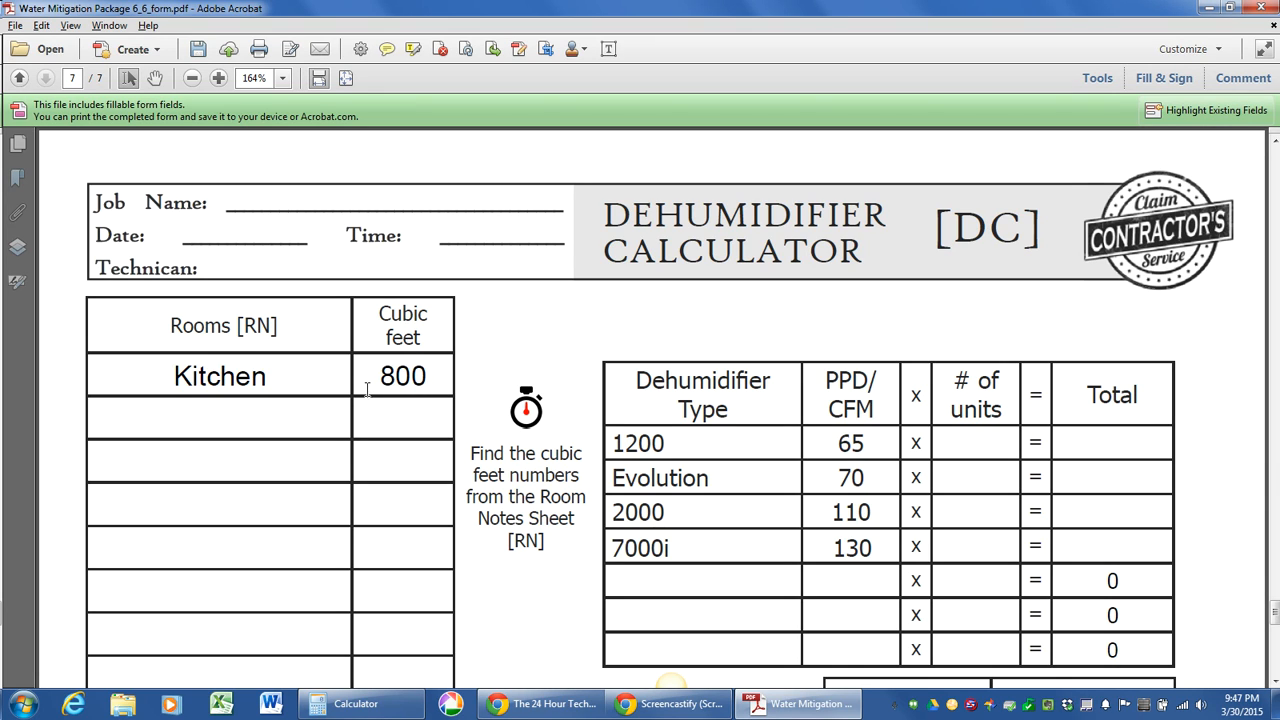
pyautogui.click(220, 418)
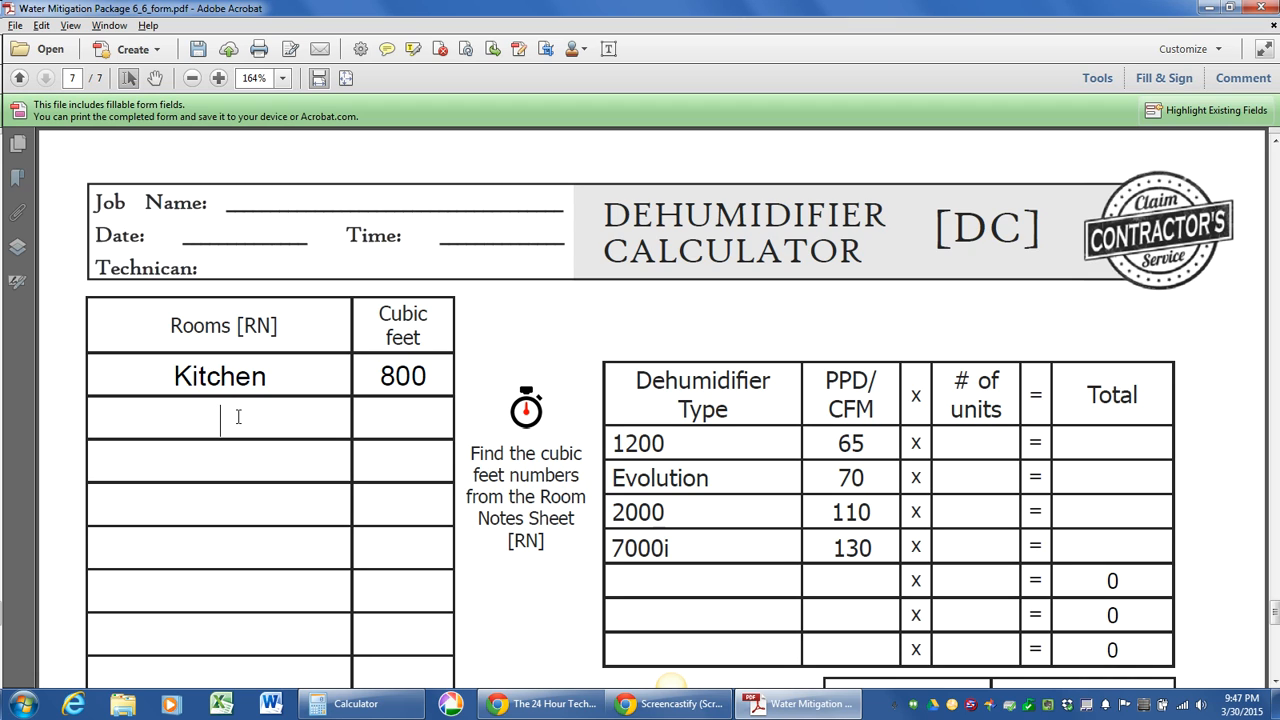
pyautogui.write('Living')
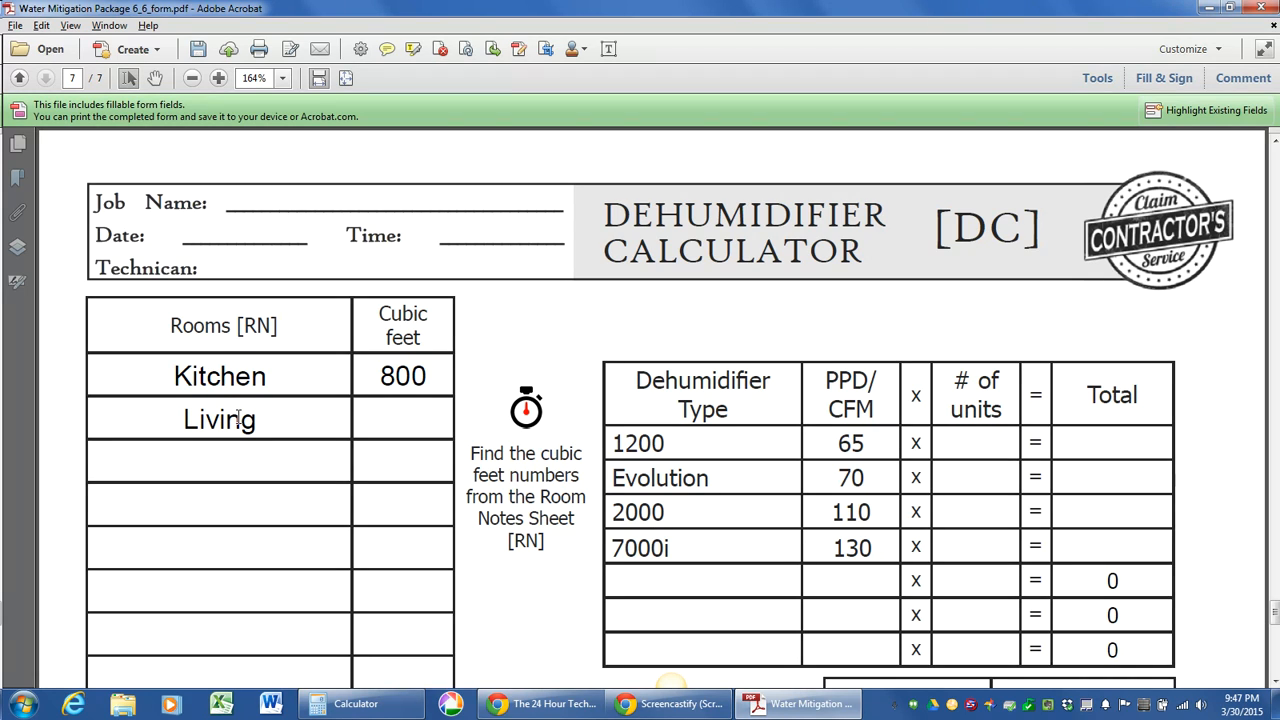
pyautogui.click(402, 418)
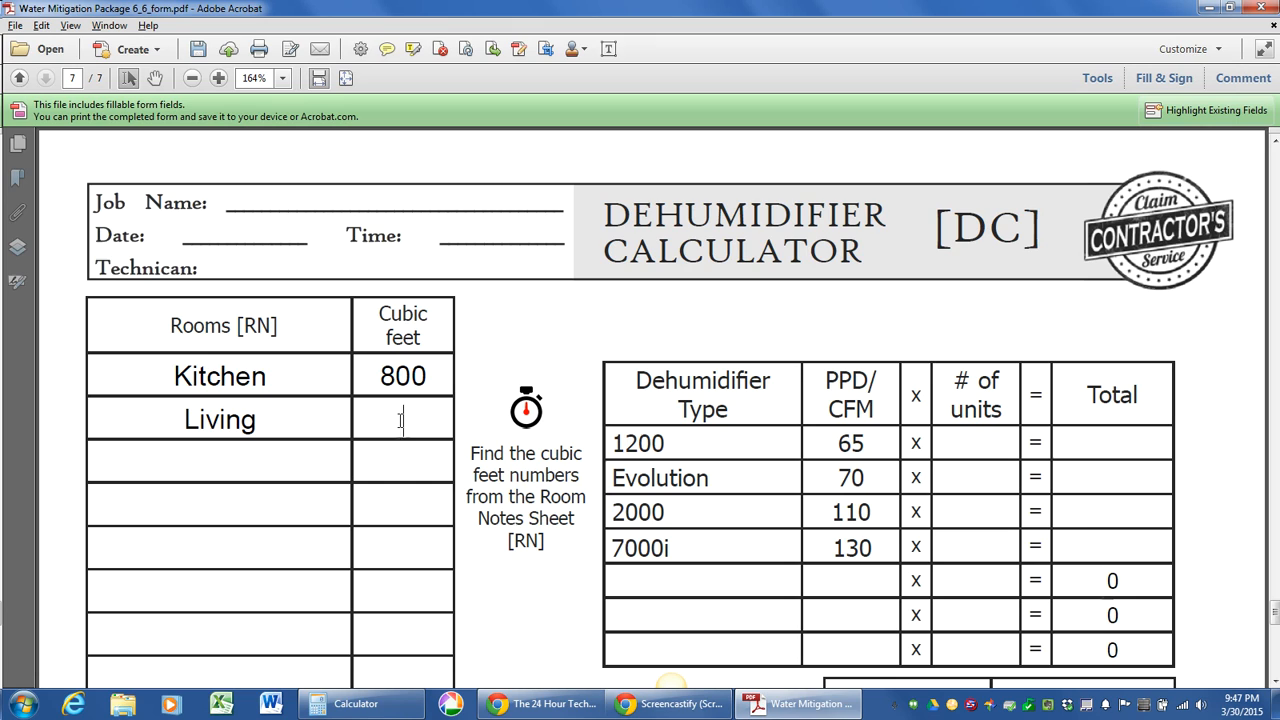
pyautogui.write('1000')
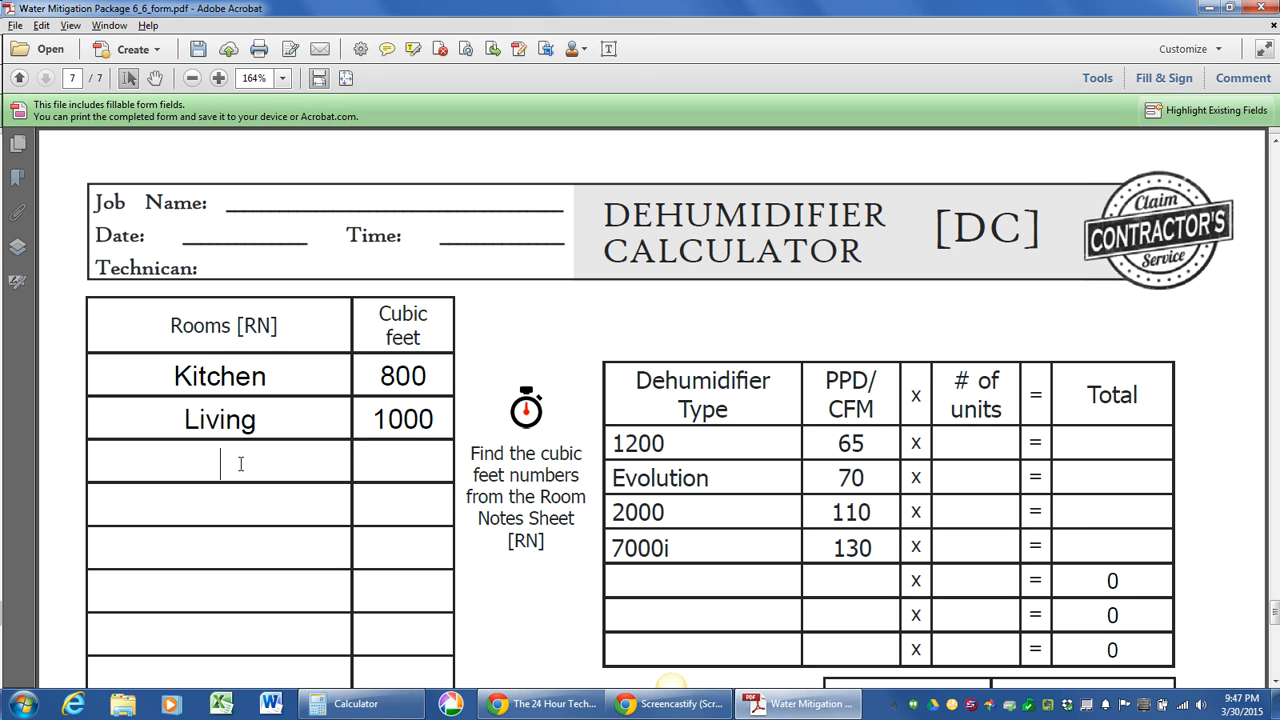
# Enter the remaining rooms: Bedroom 900 and Bed2 1000 cubic feet
pyautogui.write('bedr')
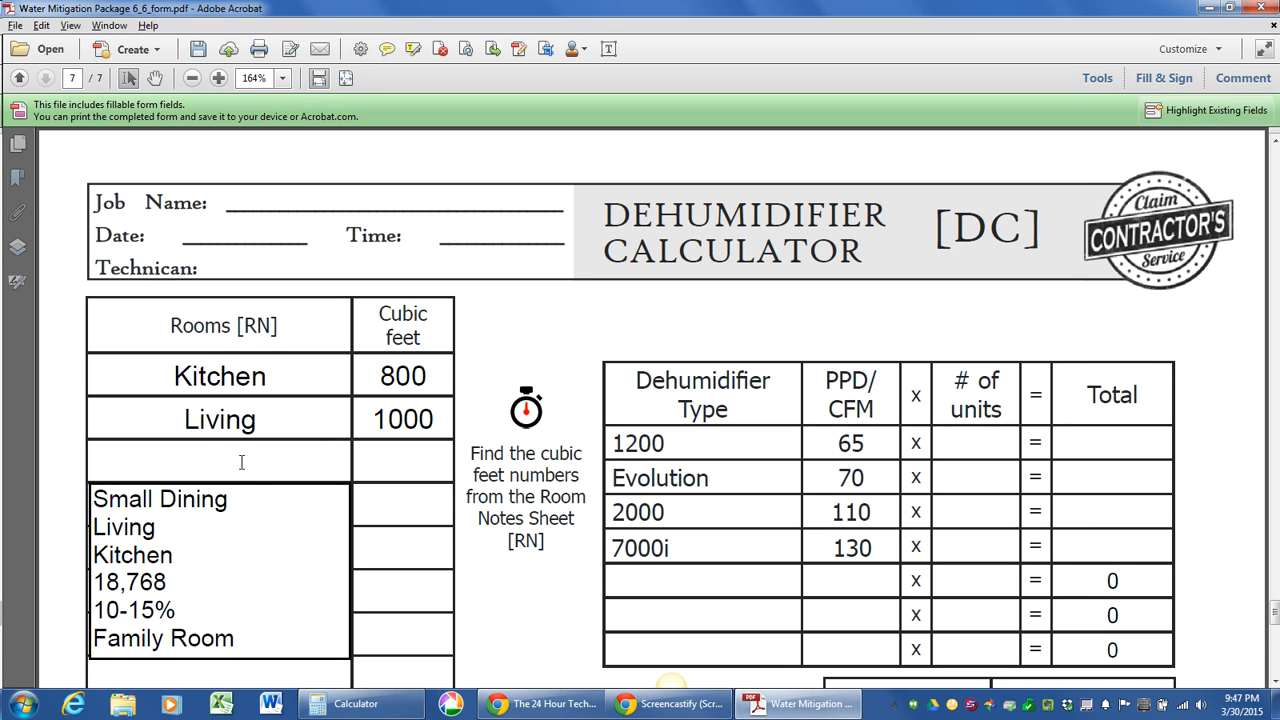
pyautogui.write('Bedroom')
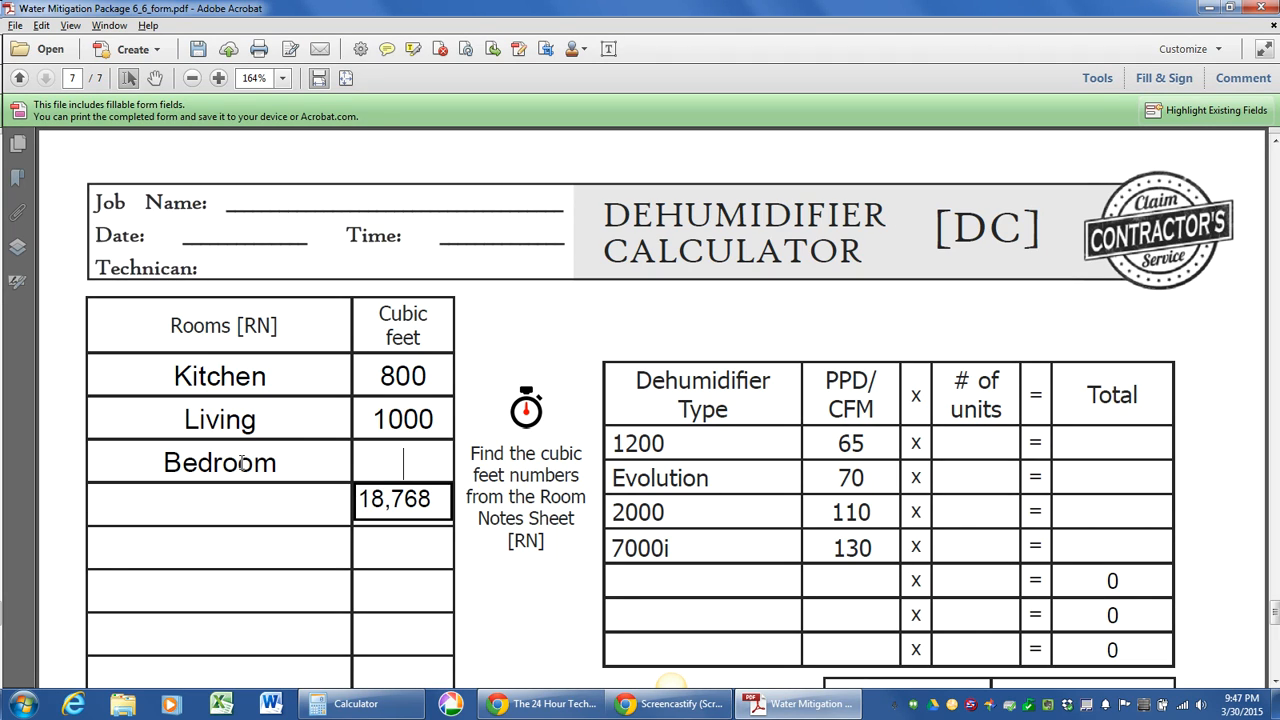
pyautogui.write('900')
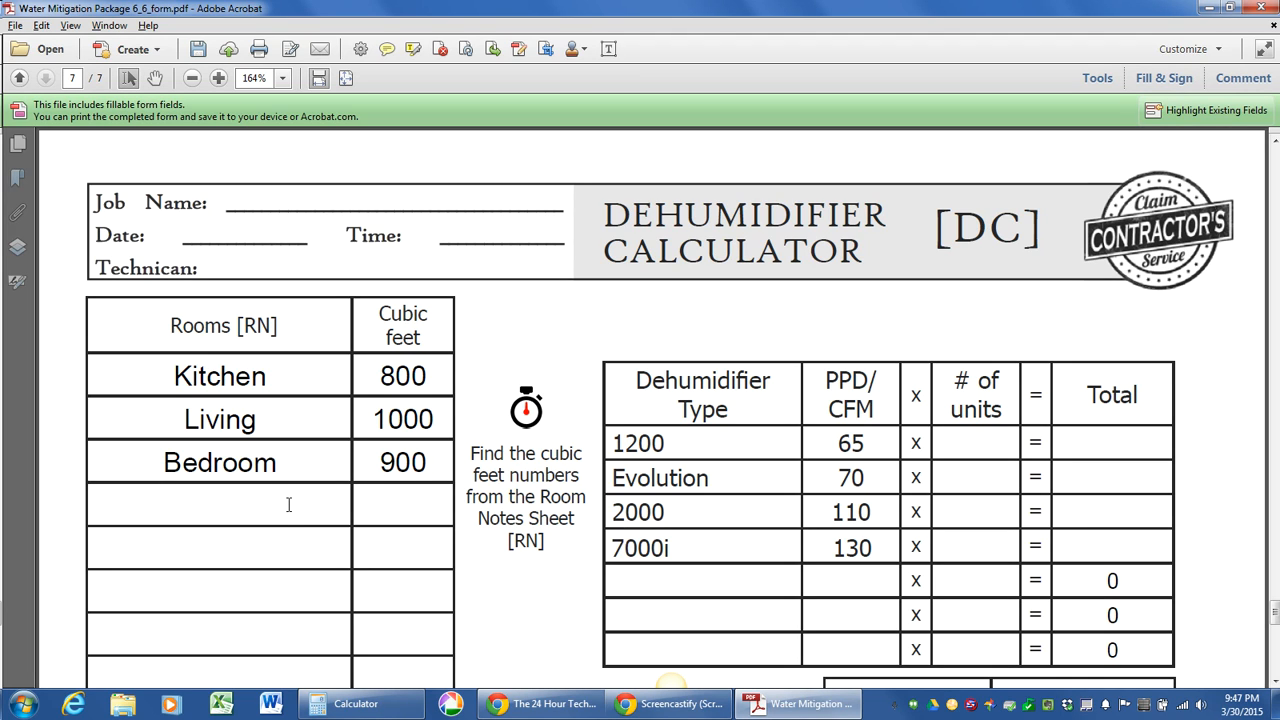
pyautogui.write('Bedroom')
pyautogui.write('18,768')
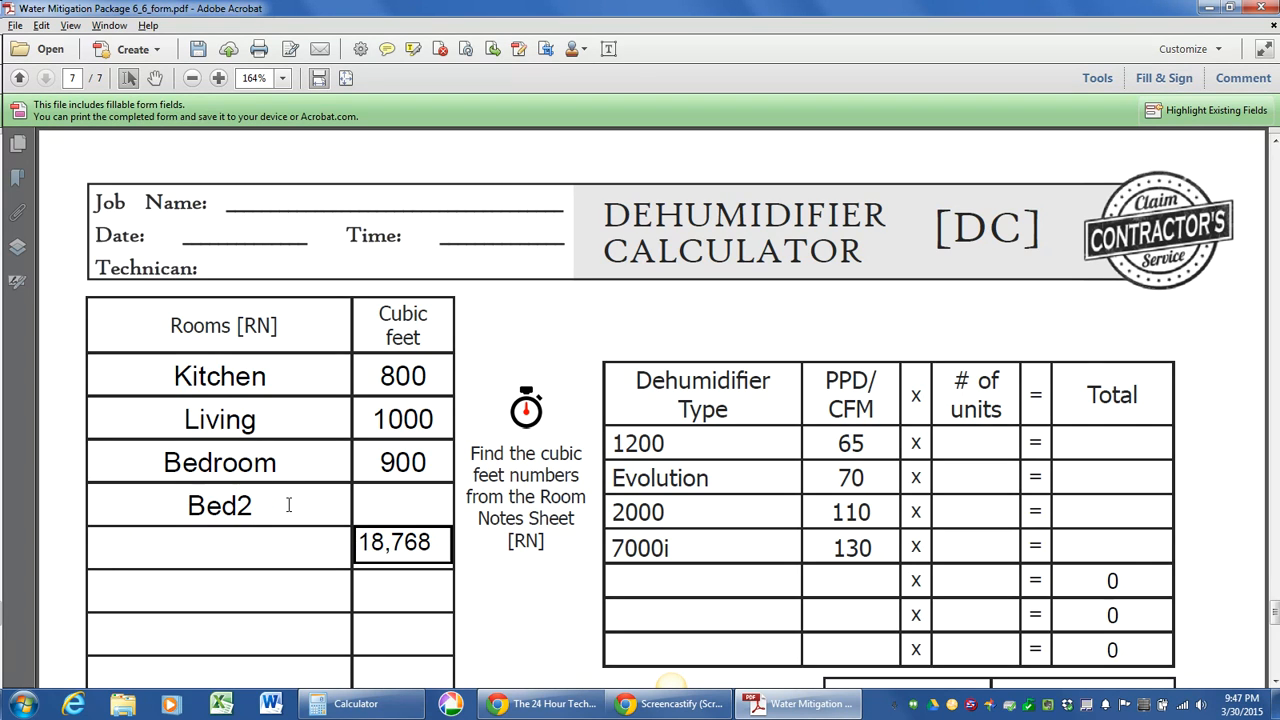
pyautogui.write('1000')
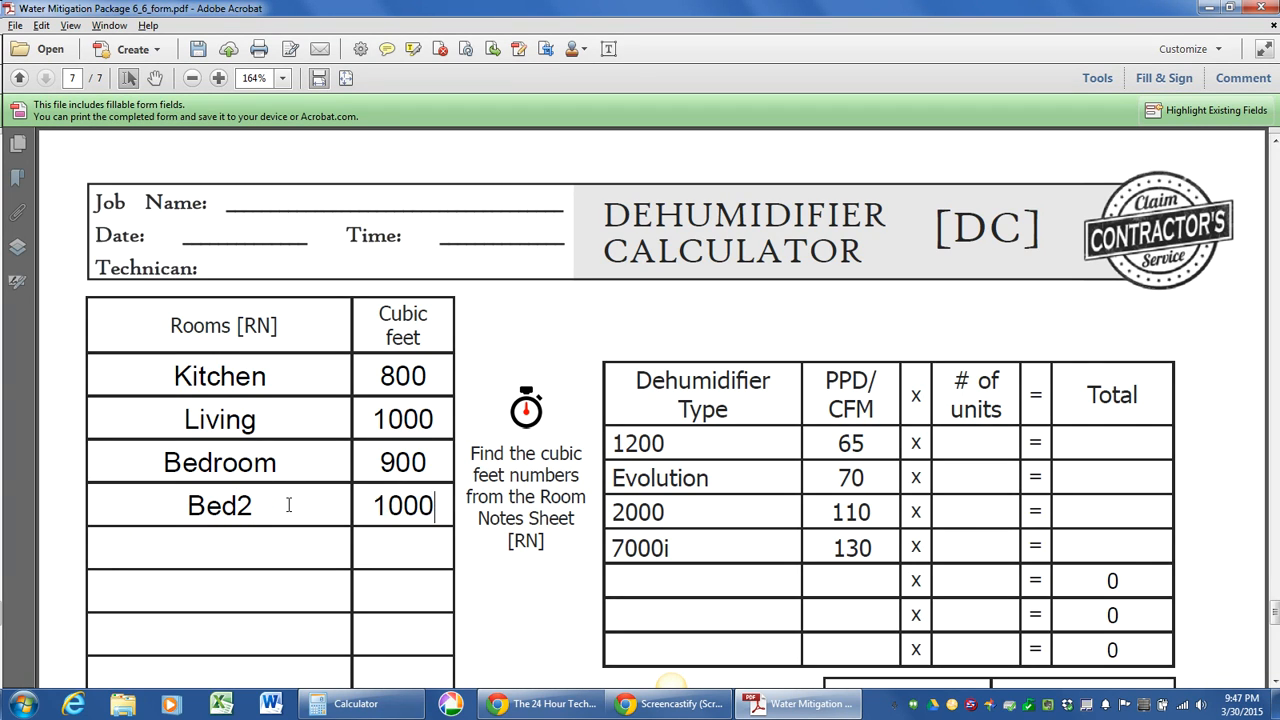
# Scroll down to the Total Cubic Feet and LGR Class Factors table
pyautogui.scroll(-3)
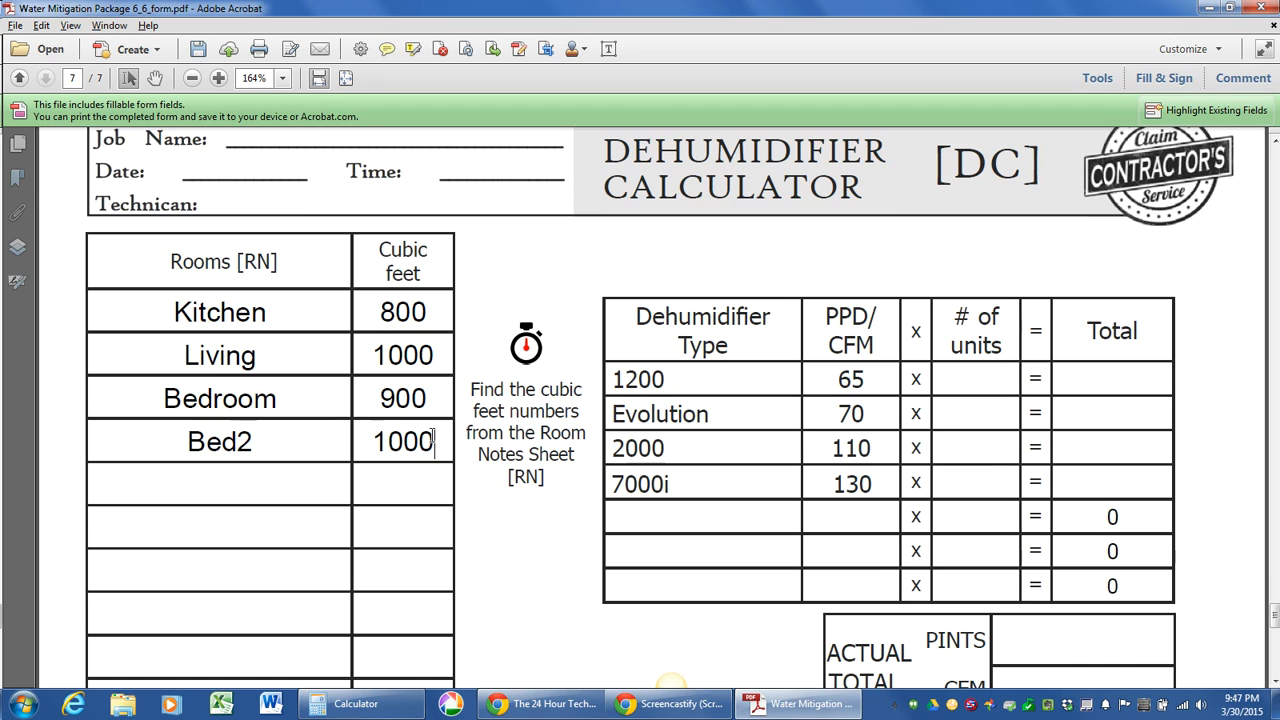
pyautogui.scroll(-3)
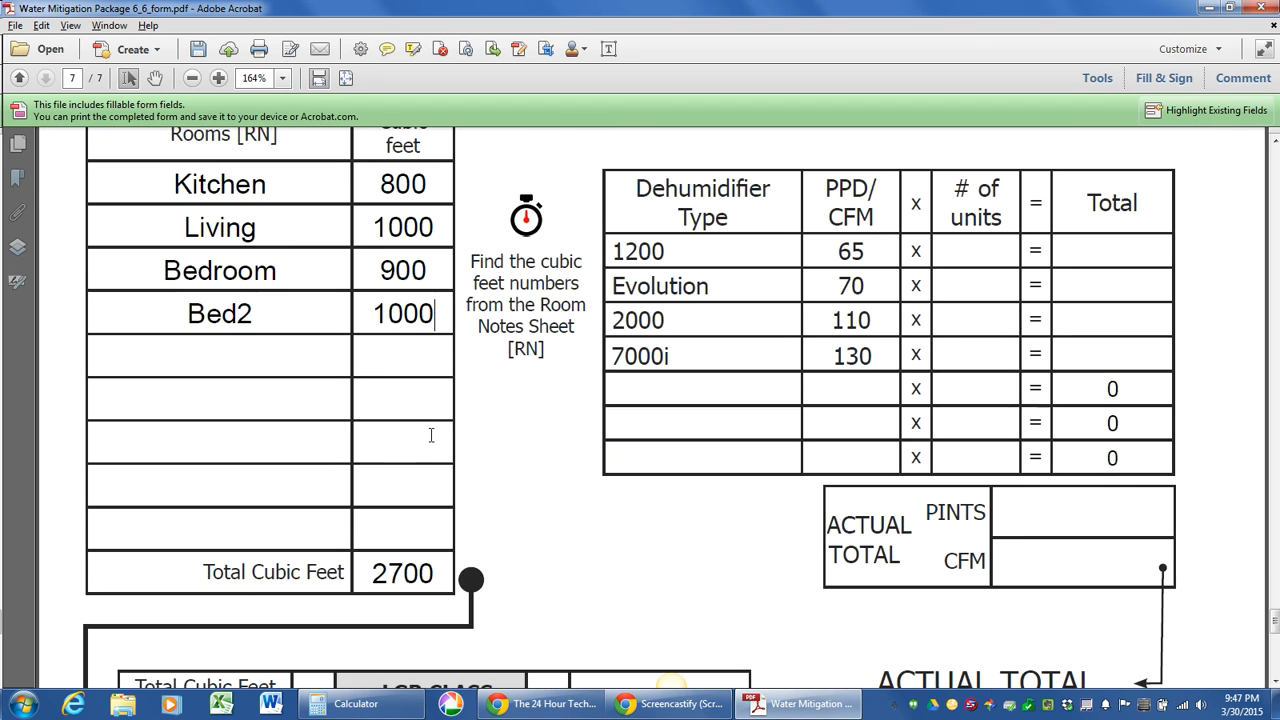
pyautogui.scroll(-3)
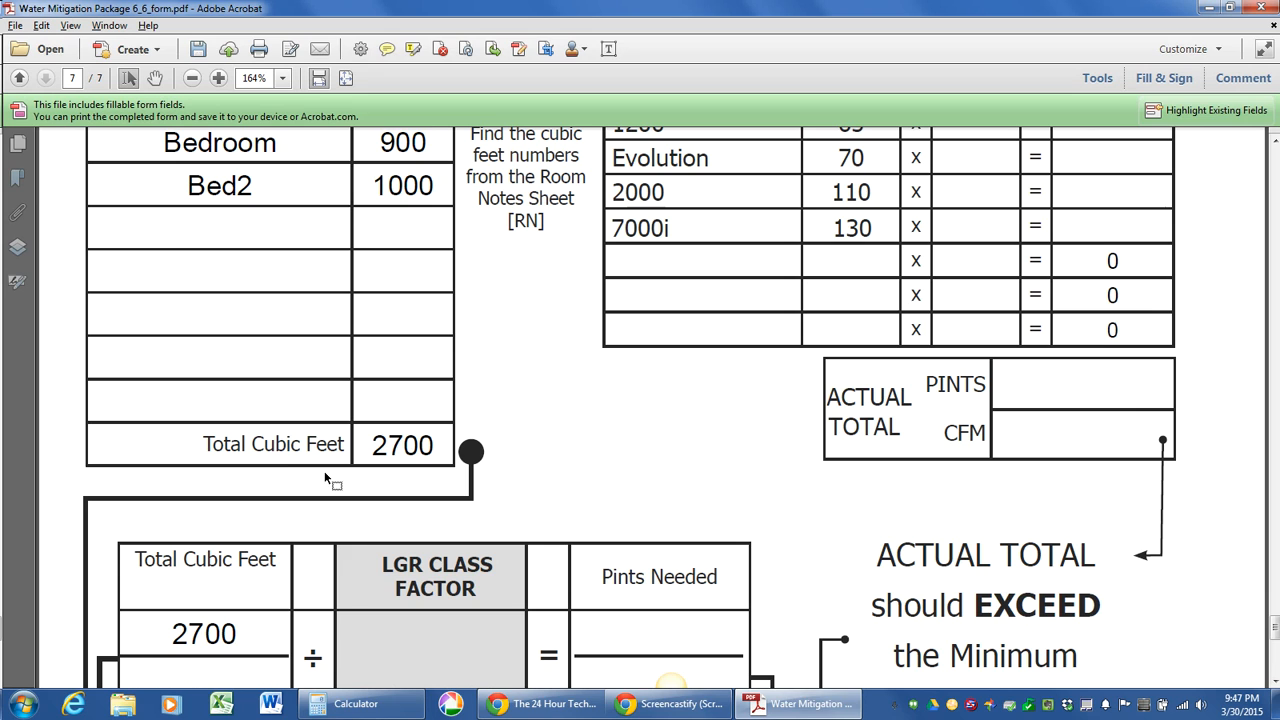
pyautogui.moveTo(268, 486)
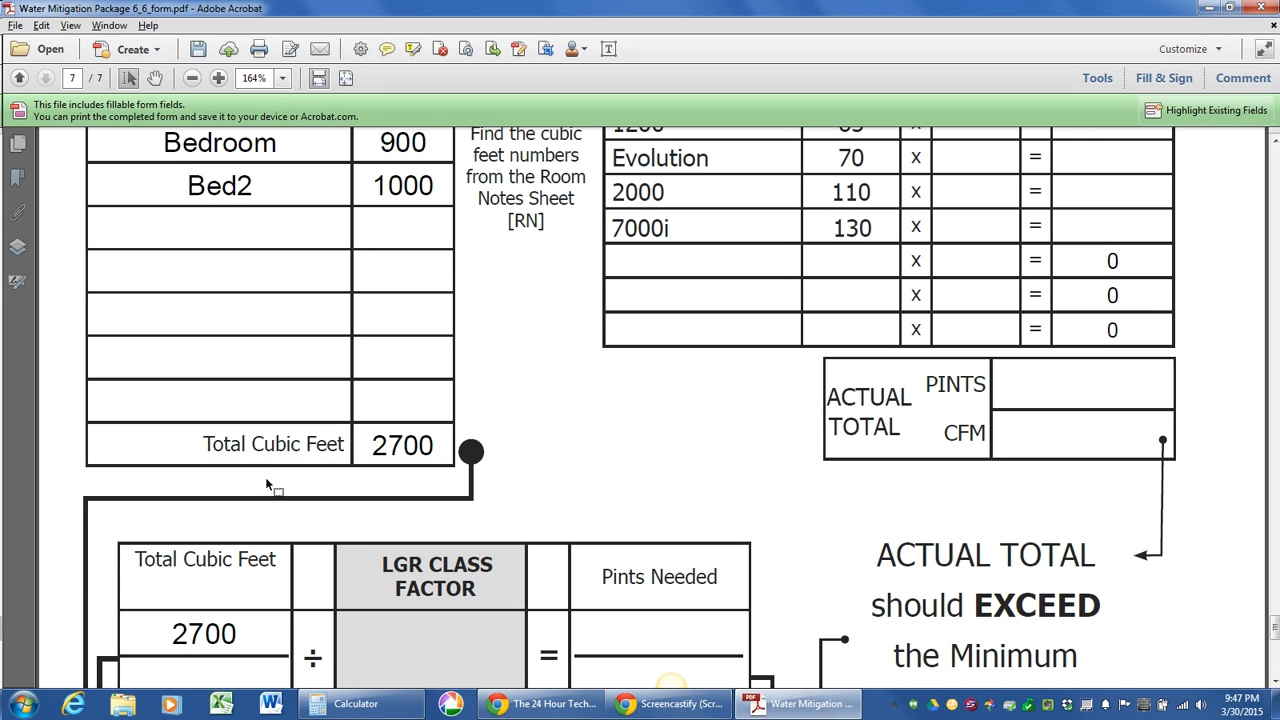
pyautogui.scroll(-3)
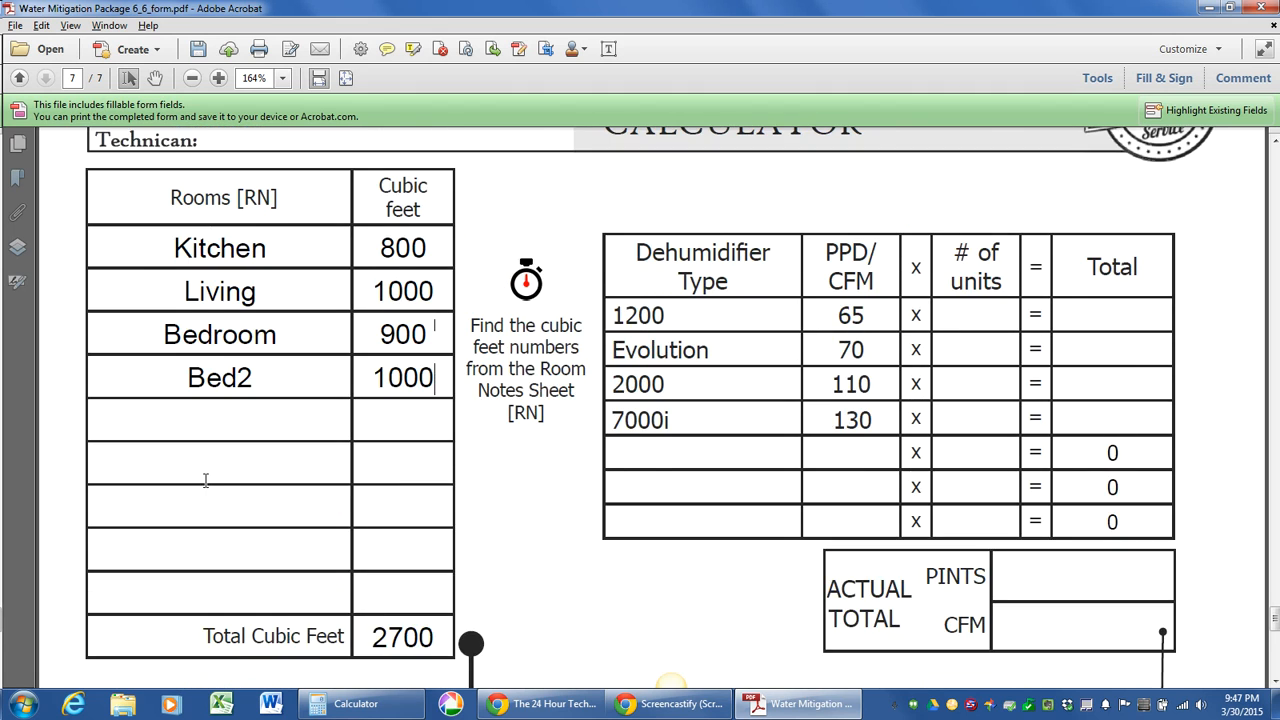
pyautogui.scroll(-3)
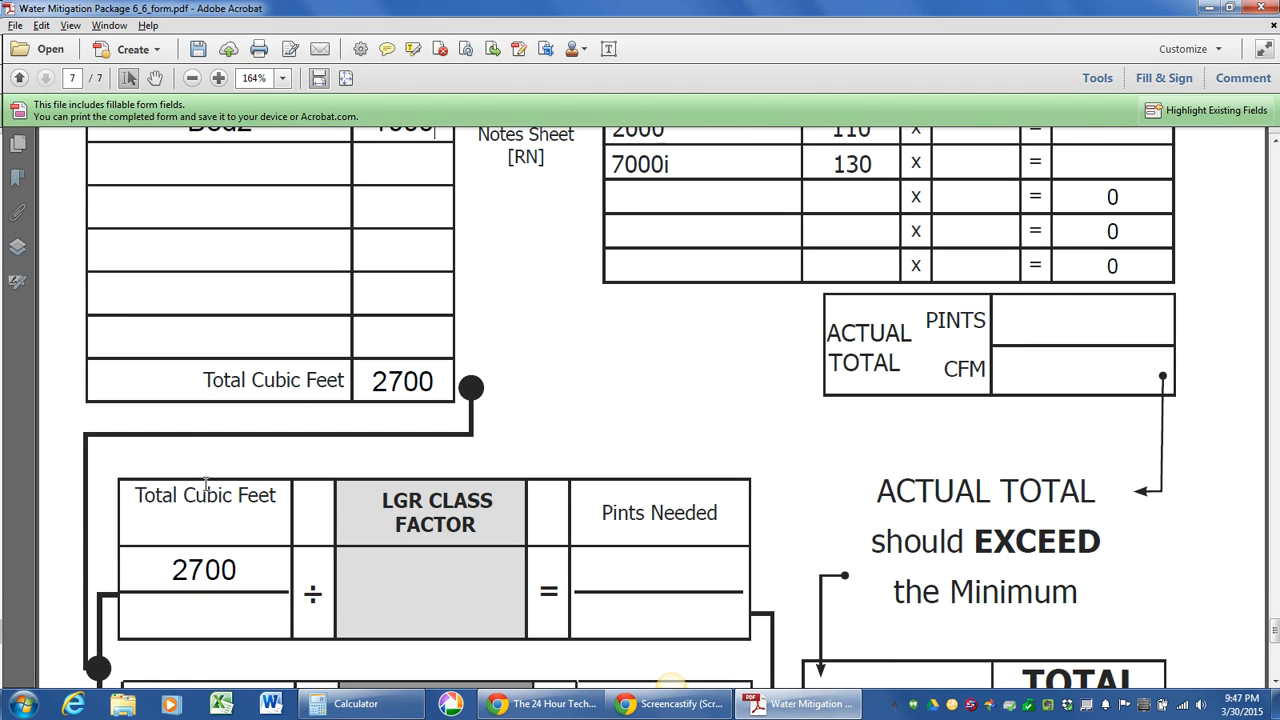
pyautogui.scroll(-3)
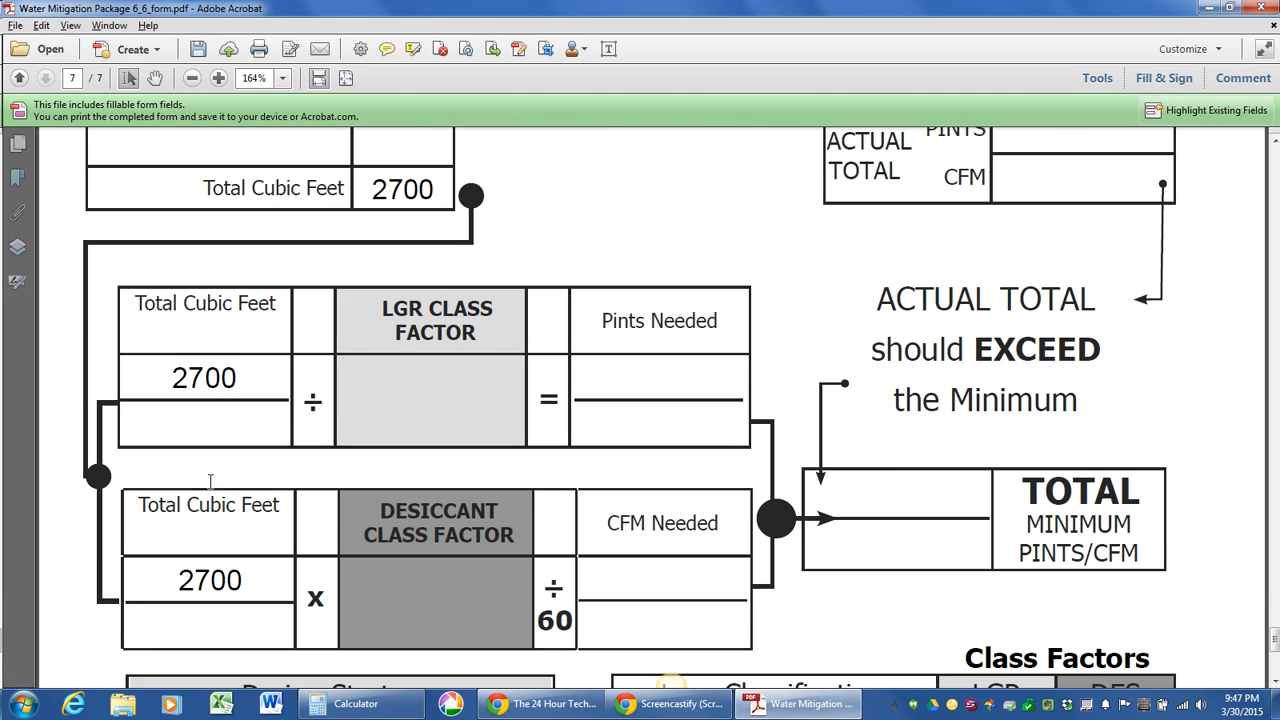
pyautogui.scroll(-3)
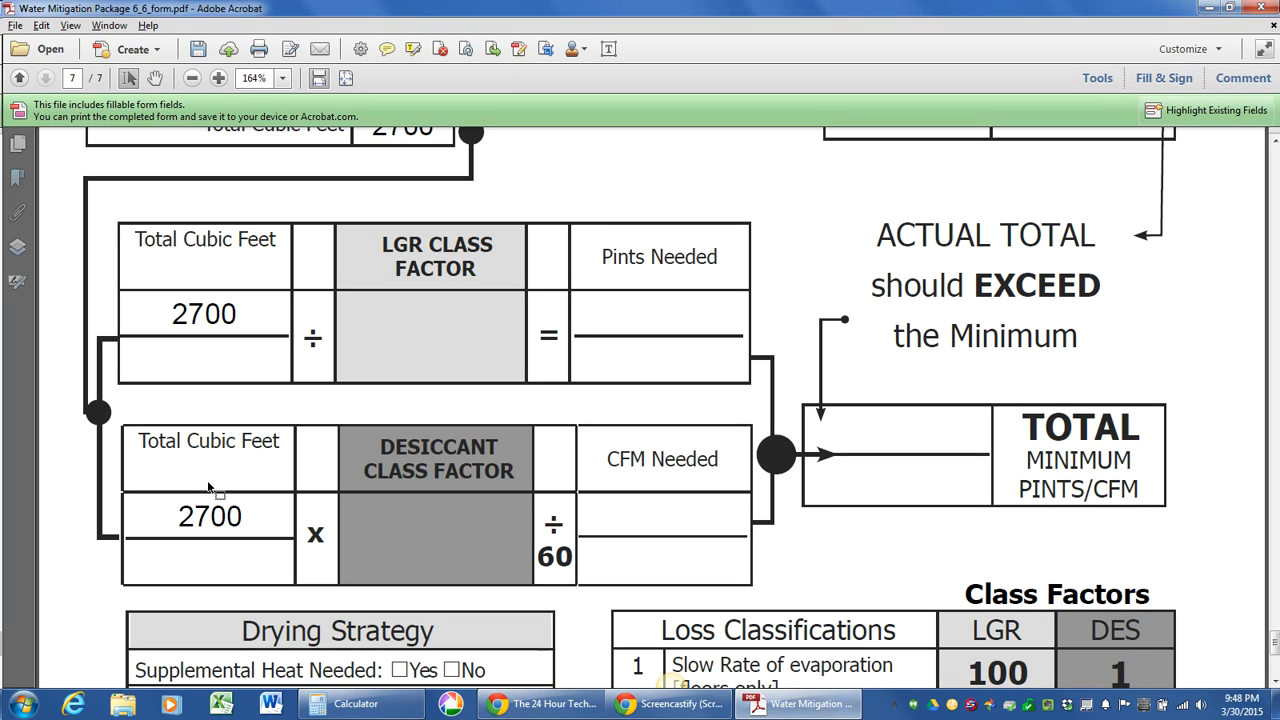
pyautogui.moveTo(322, 380)
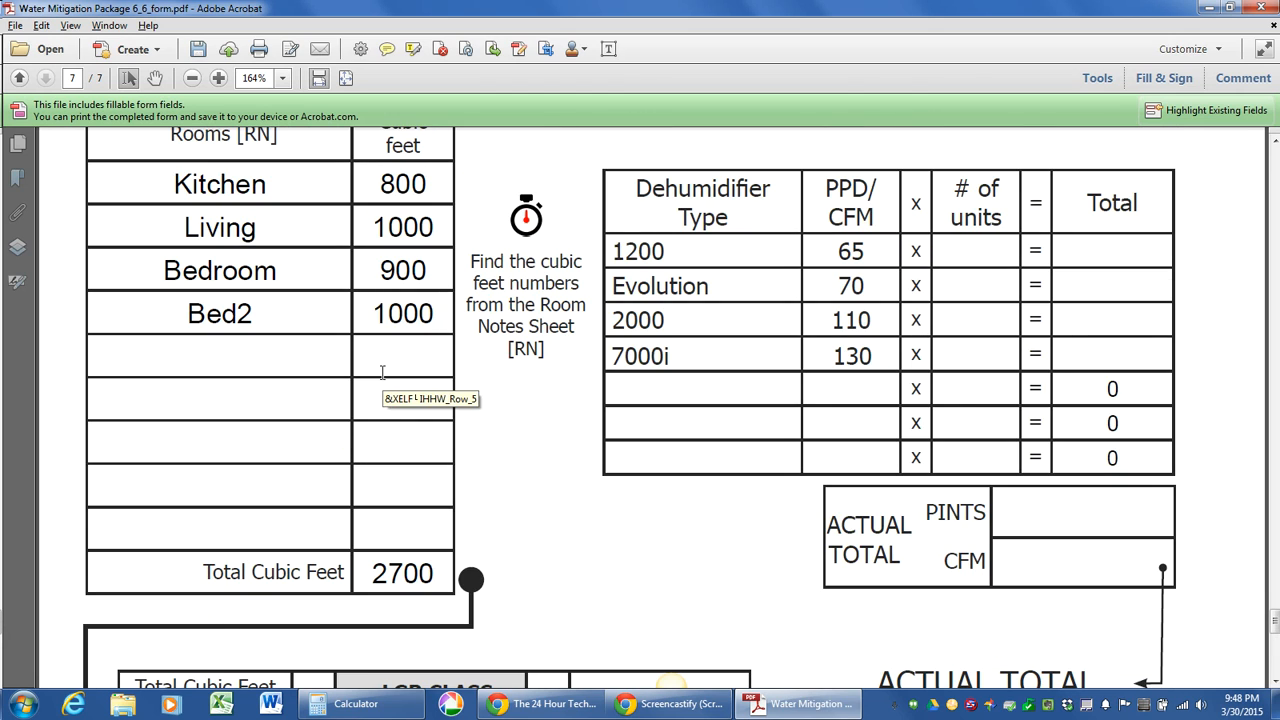
pyautogui.moveTo(680, 296)
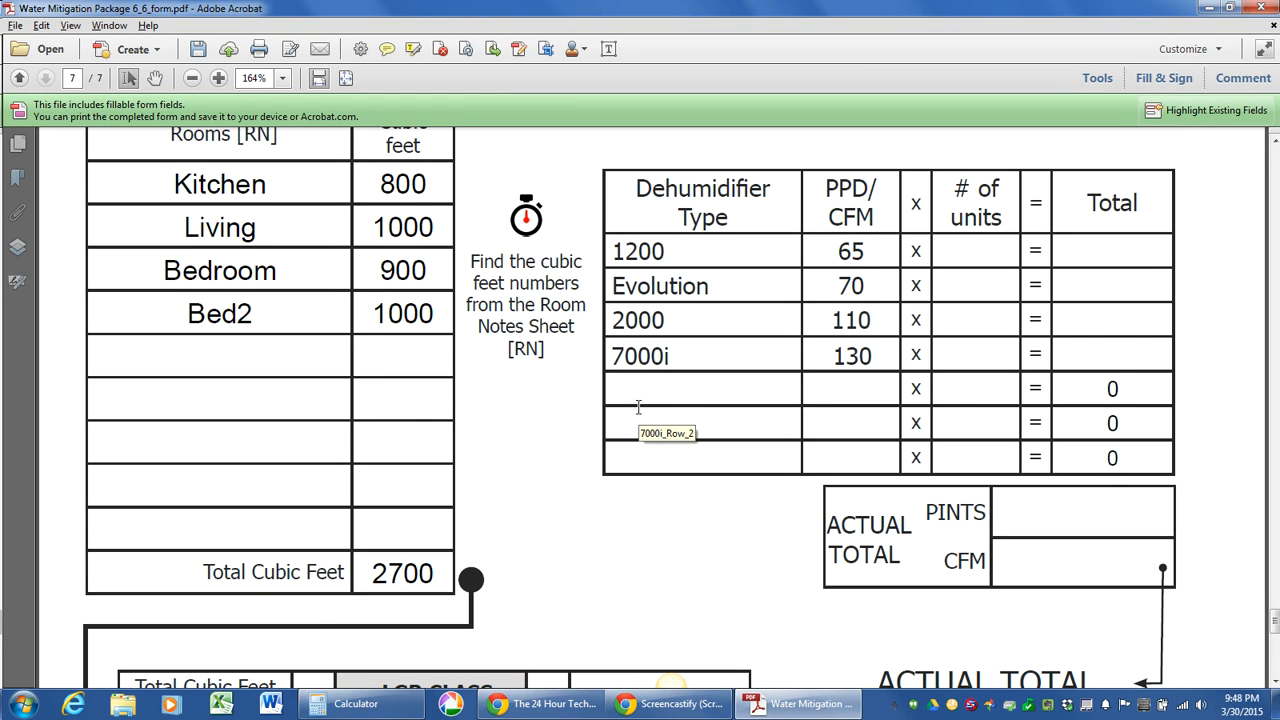
pyautogui.moveTo(536, 454)
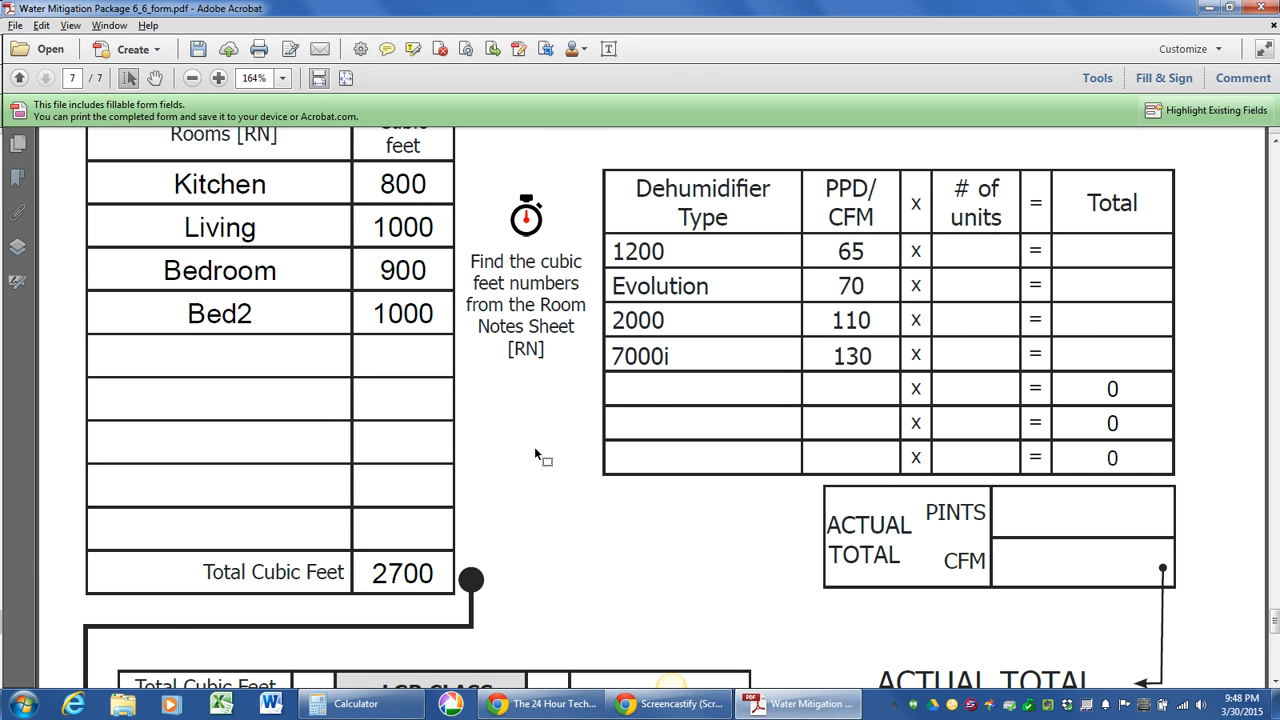
pyautogui.scroll(-3)
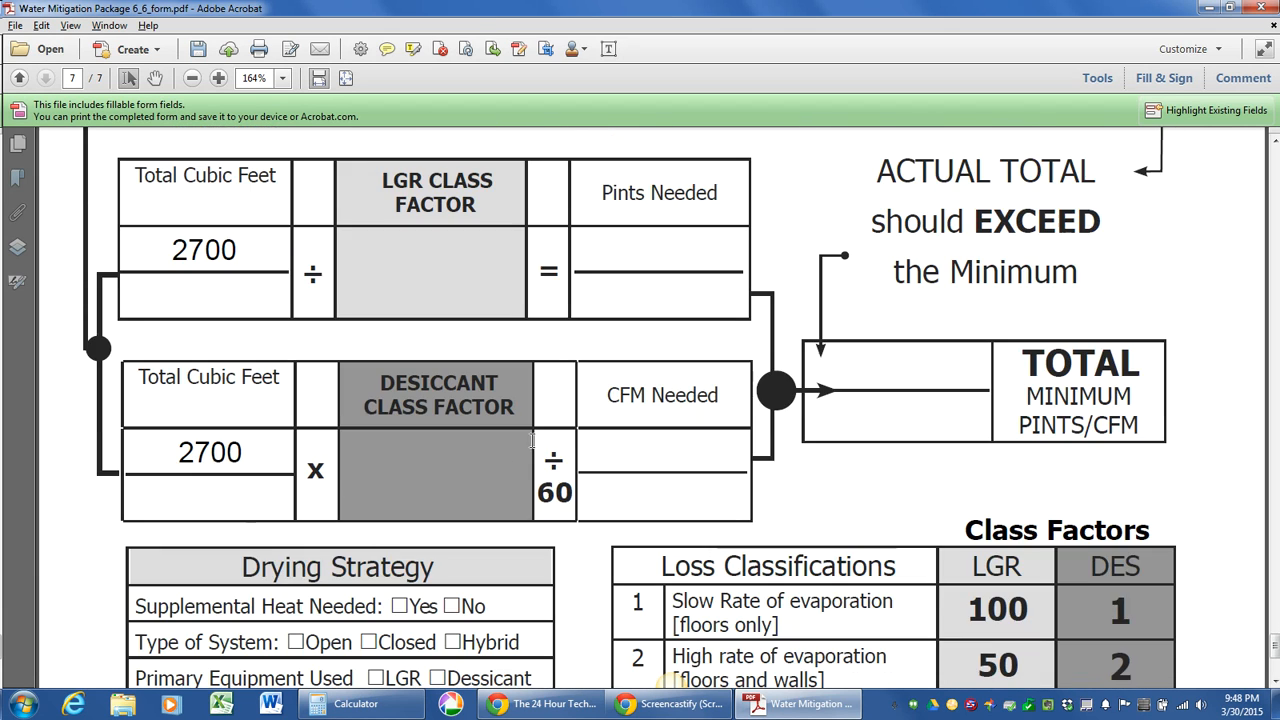
pyautogui.moveTo(532, 188)
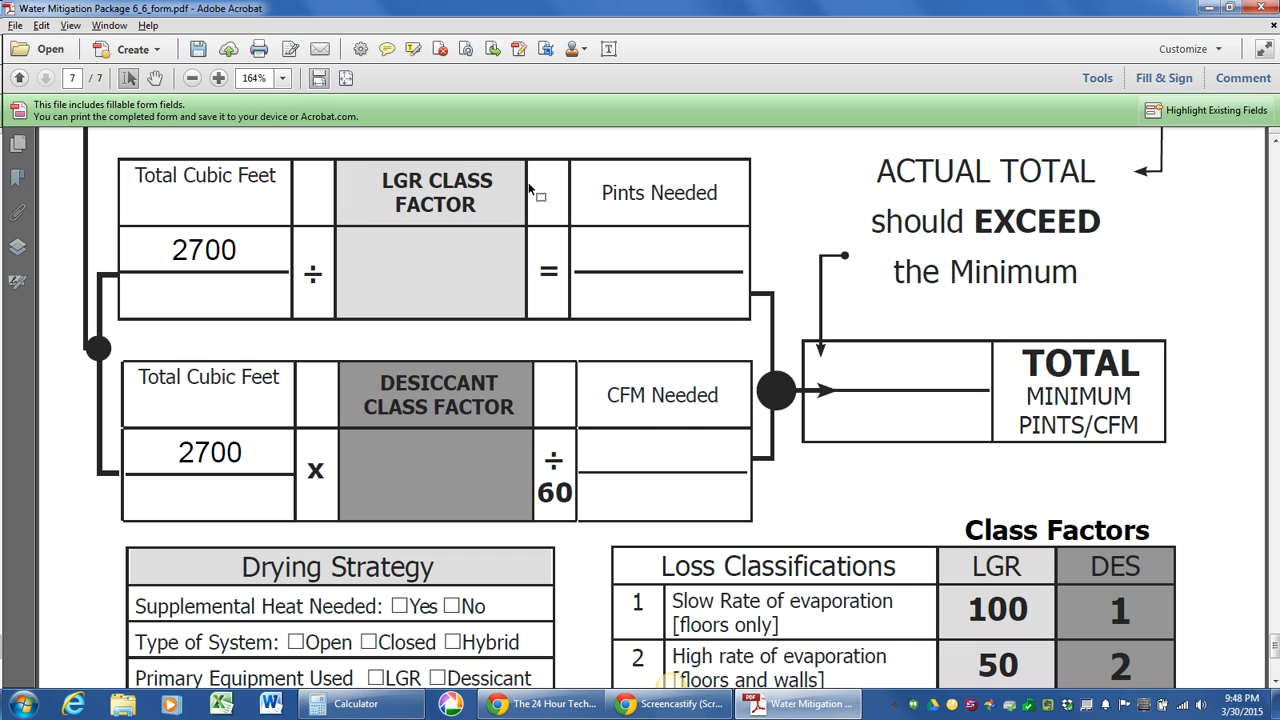
pyautogui.moveTo(484, 314)
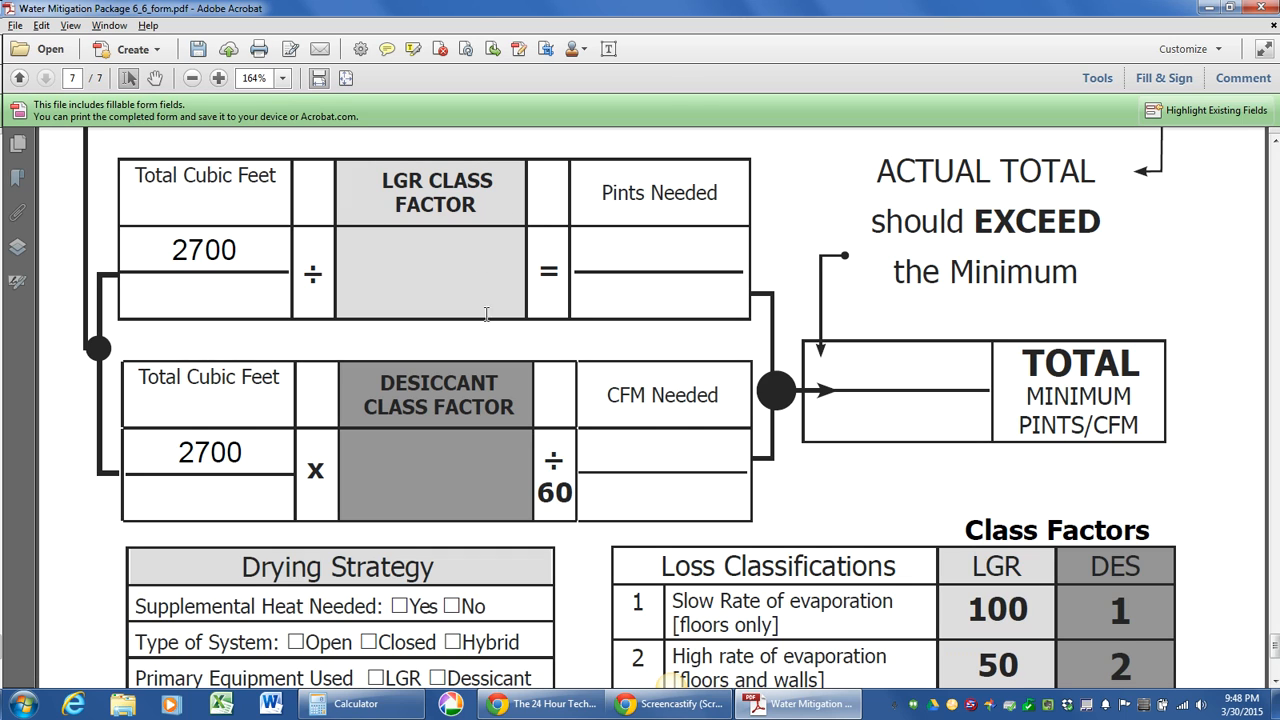
pyautogui.scroll(-3)
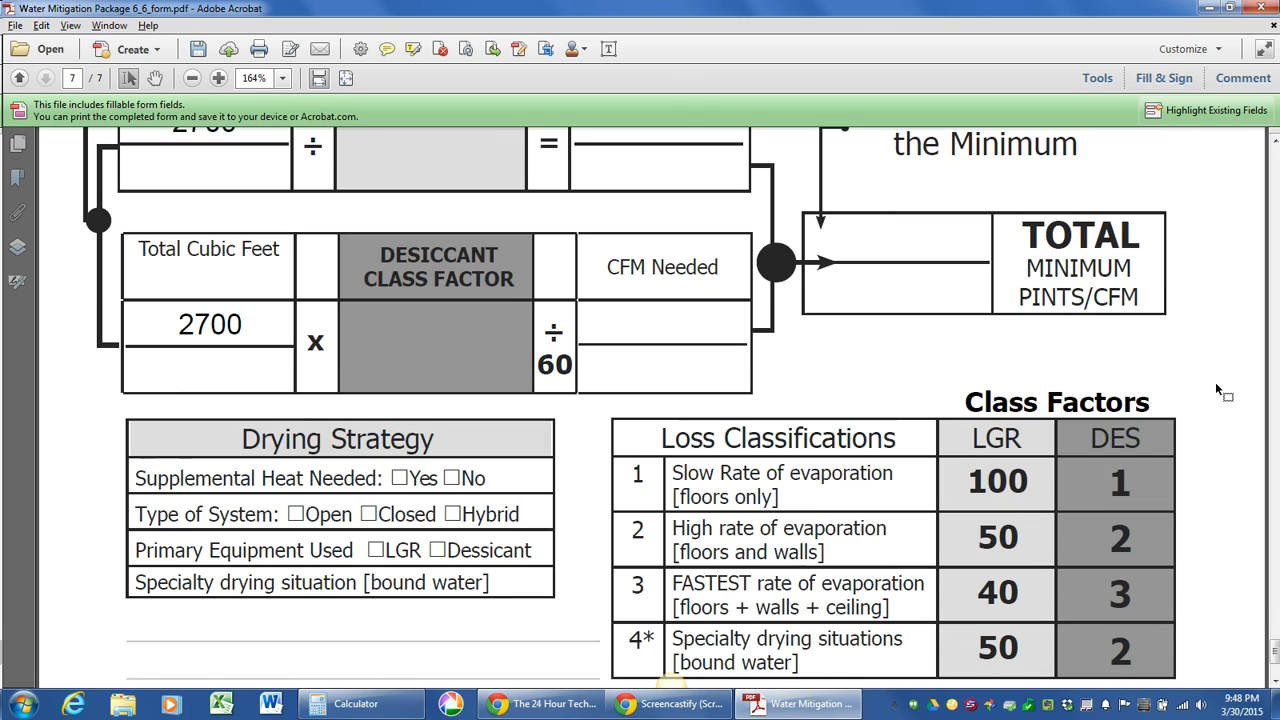
pyautogui.scroll(-3)
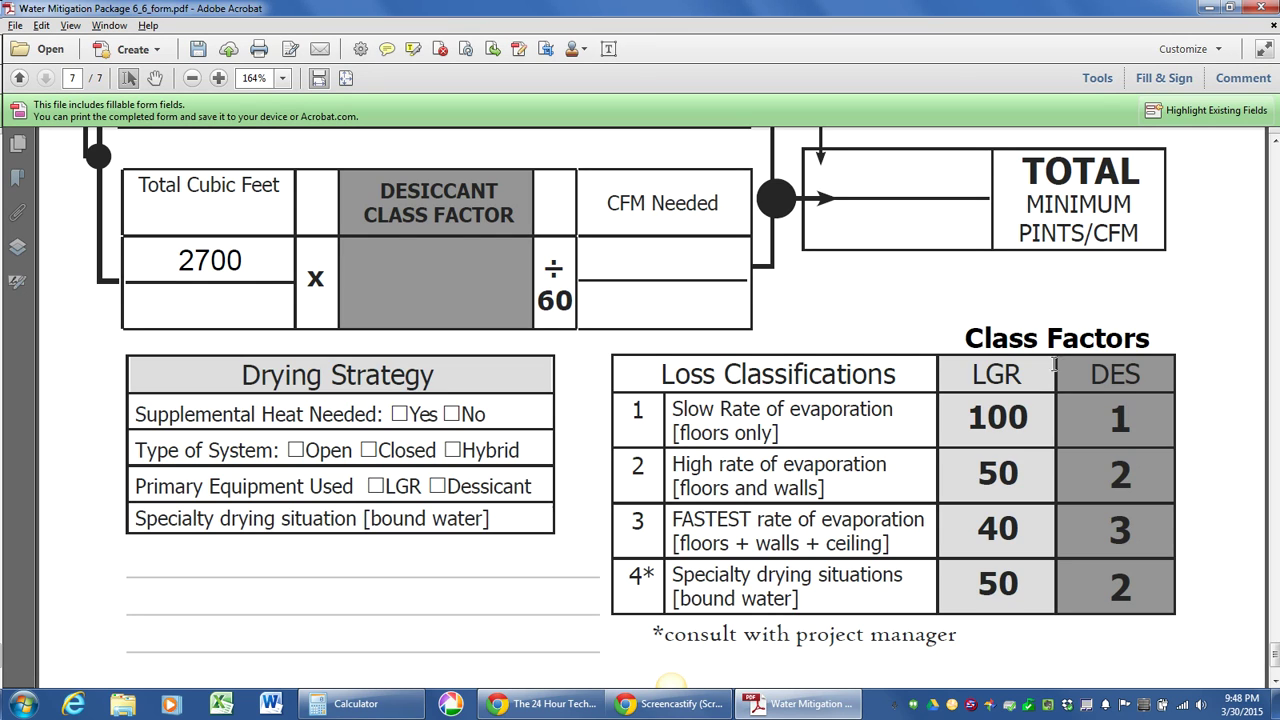
pyautogui.moveTo(652, 388)
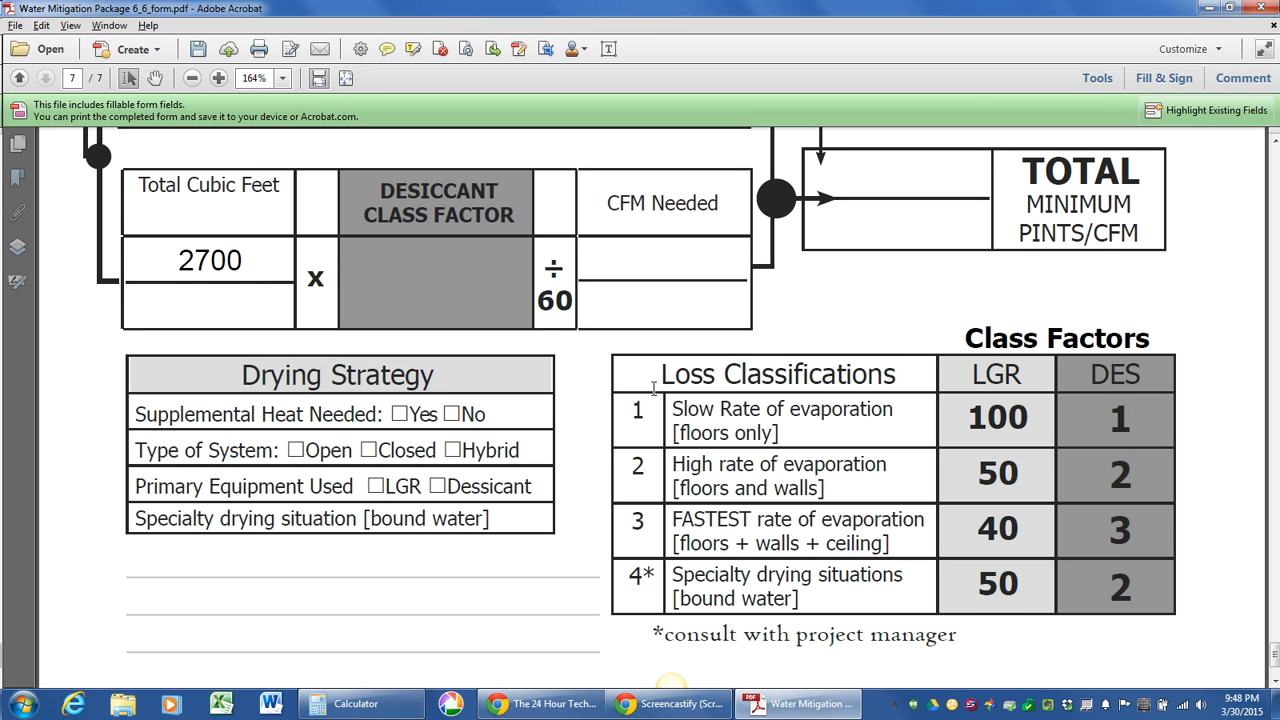
pyautogui.moveTo(604, 388)
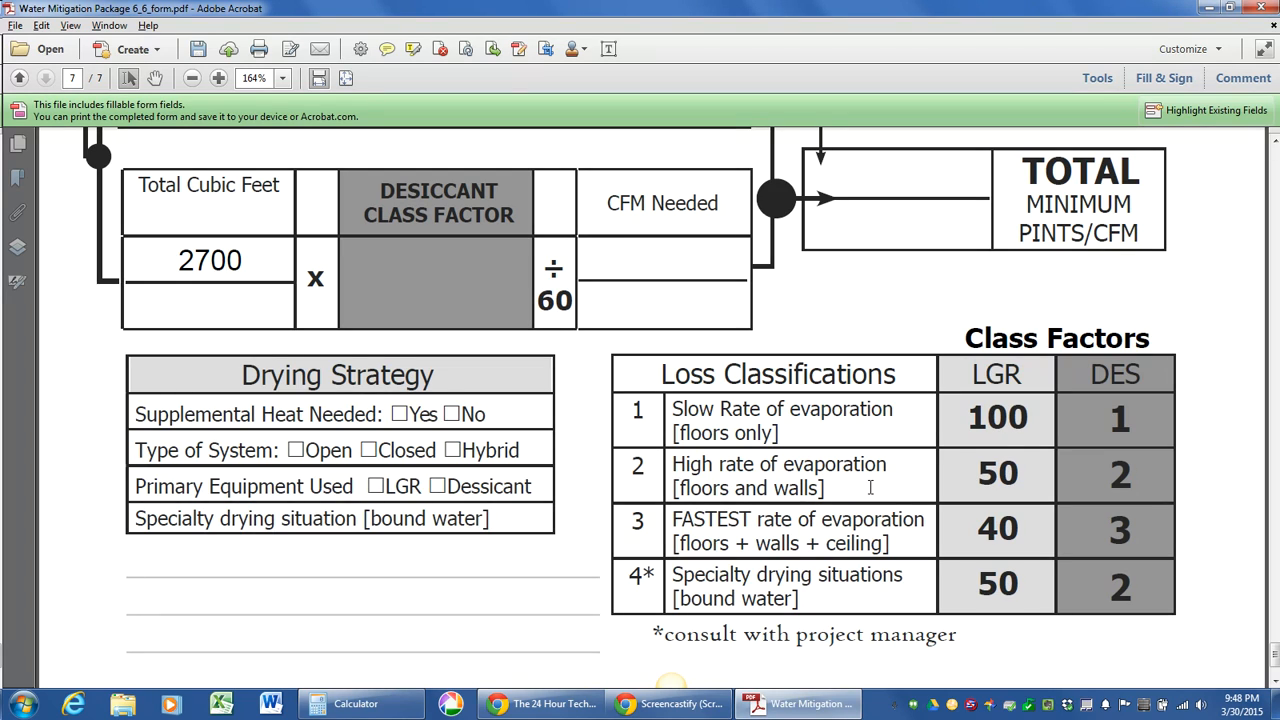
pyautogui.moveTo(860, 486)
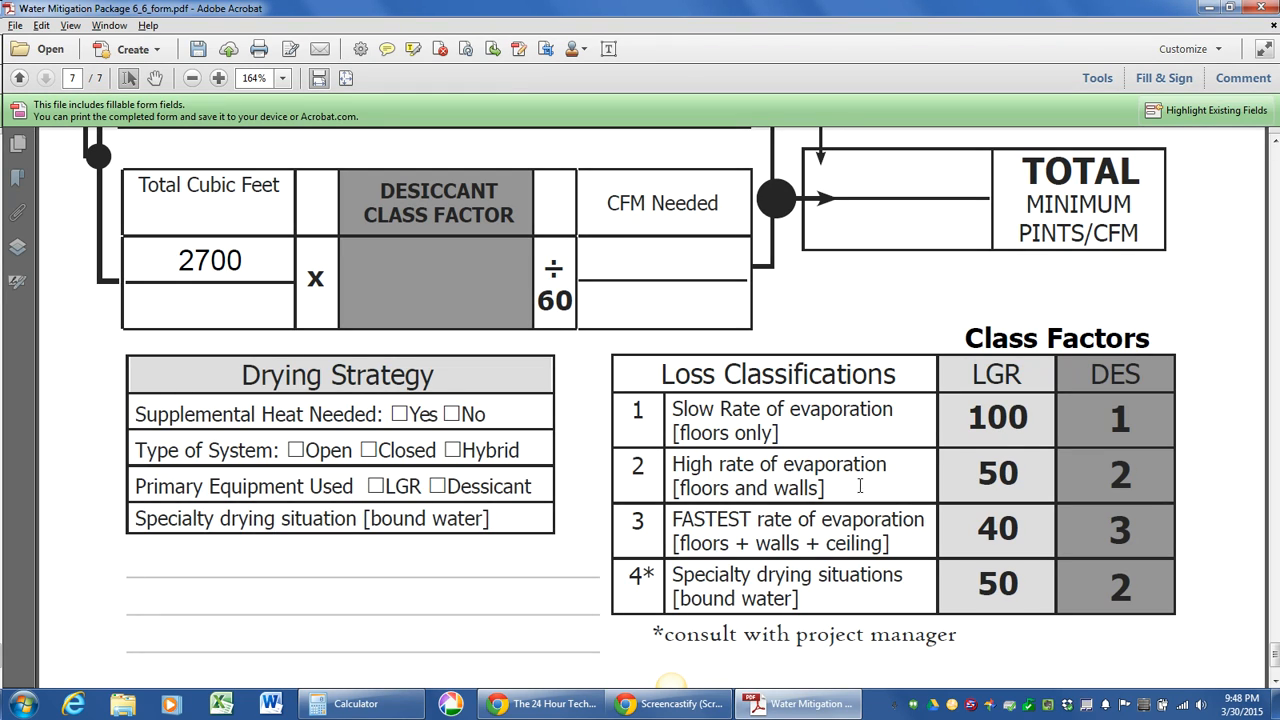
pyautogui.moveTo(594, 482)
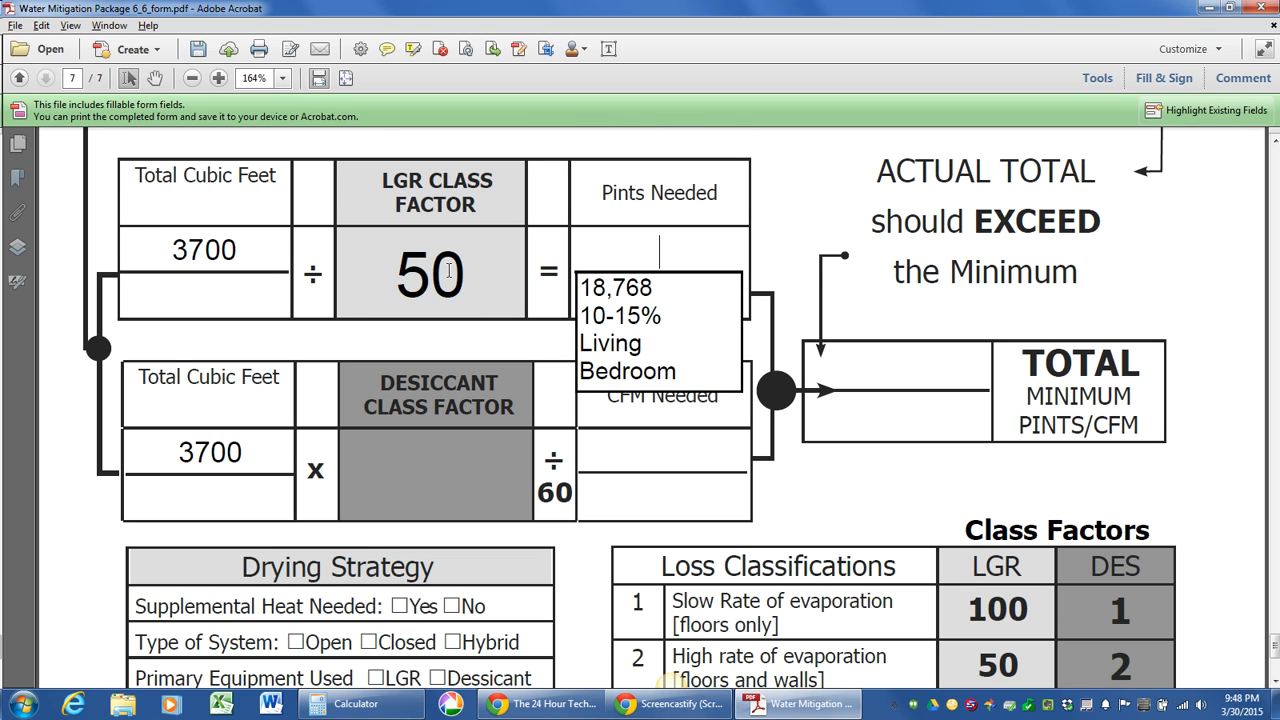
pyautogui.moveTo(444, 440)
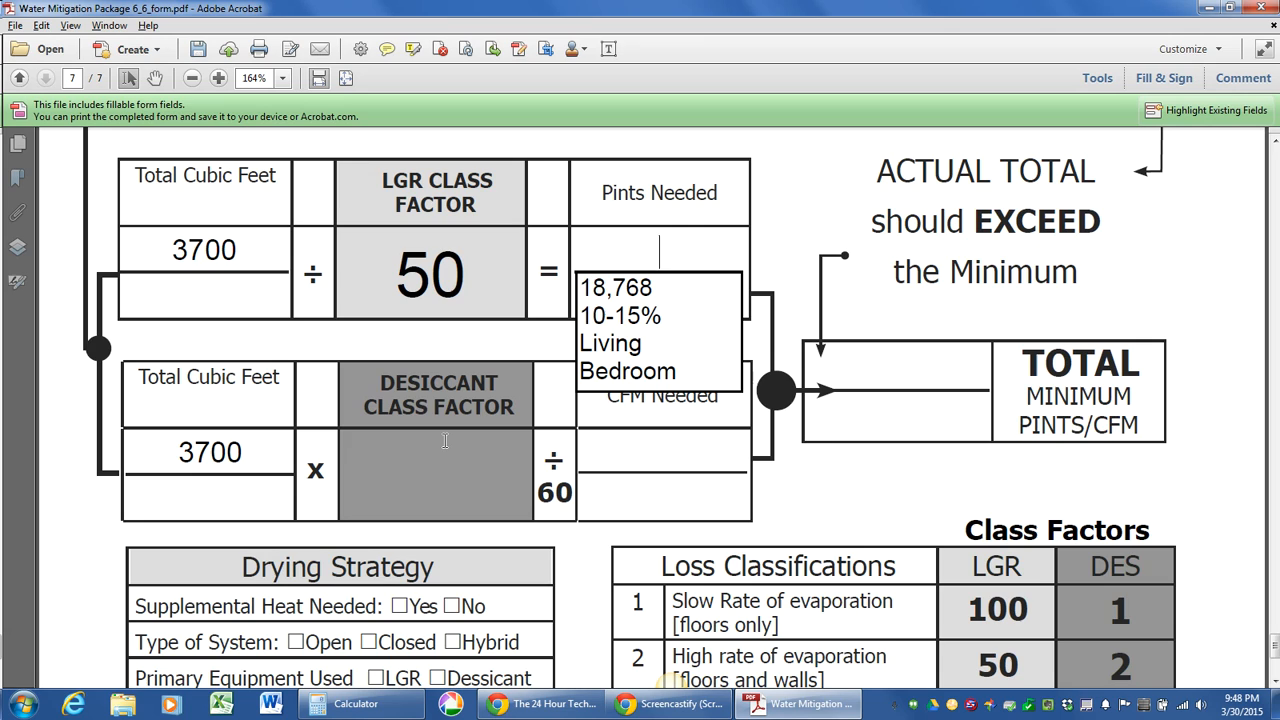
pyautogui.moveTo(254, 236)
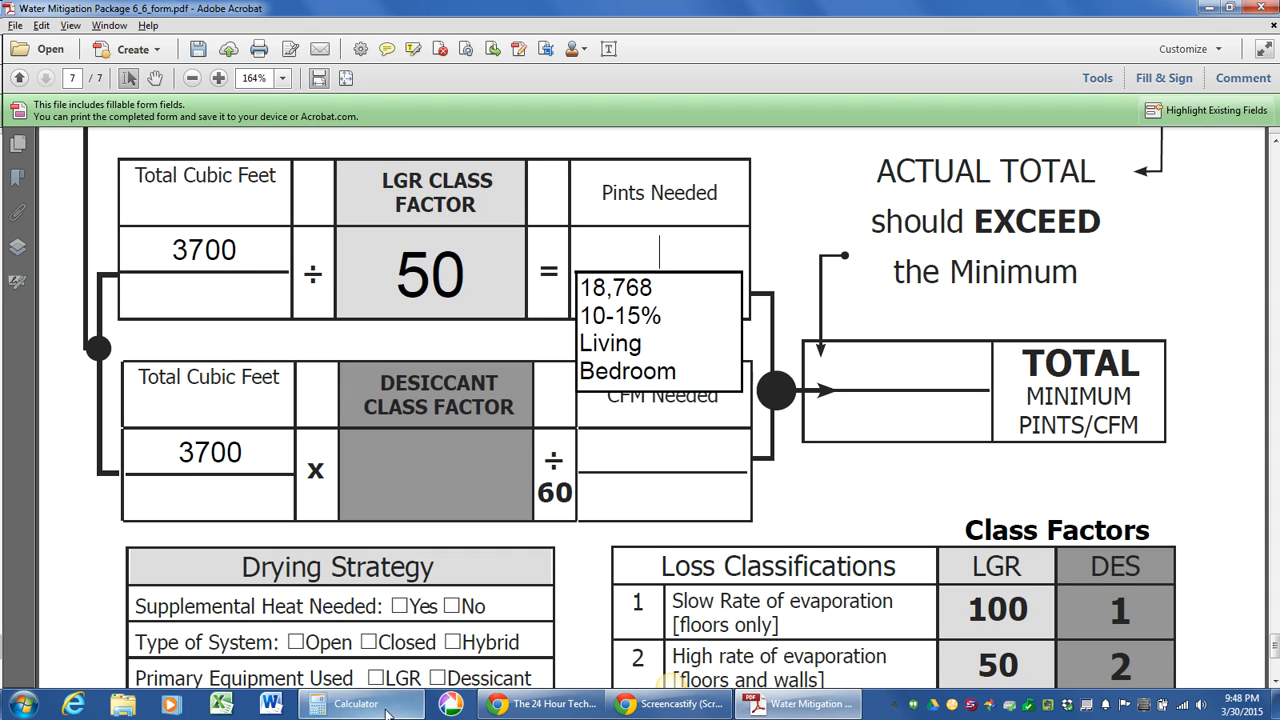
# Enter 74 in the Pints Needed field
pyautogui.click(356, 704)
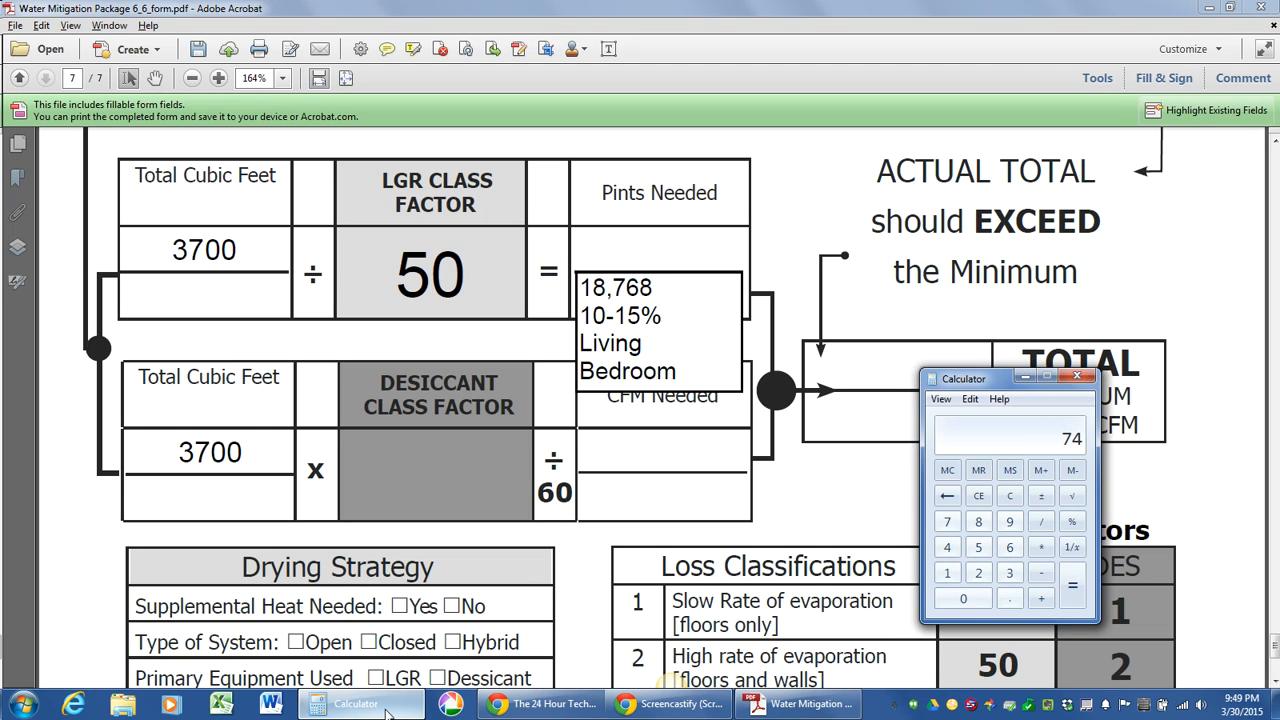
pyautogui.moveTo(956, 448)
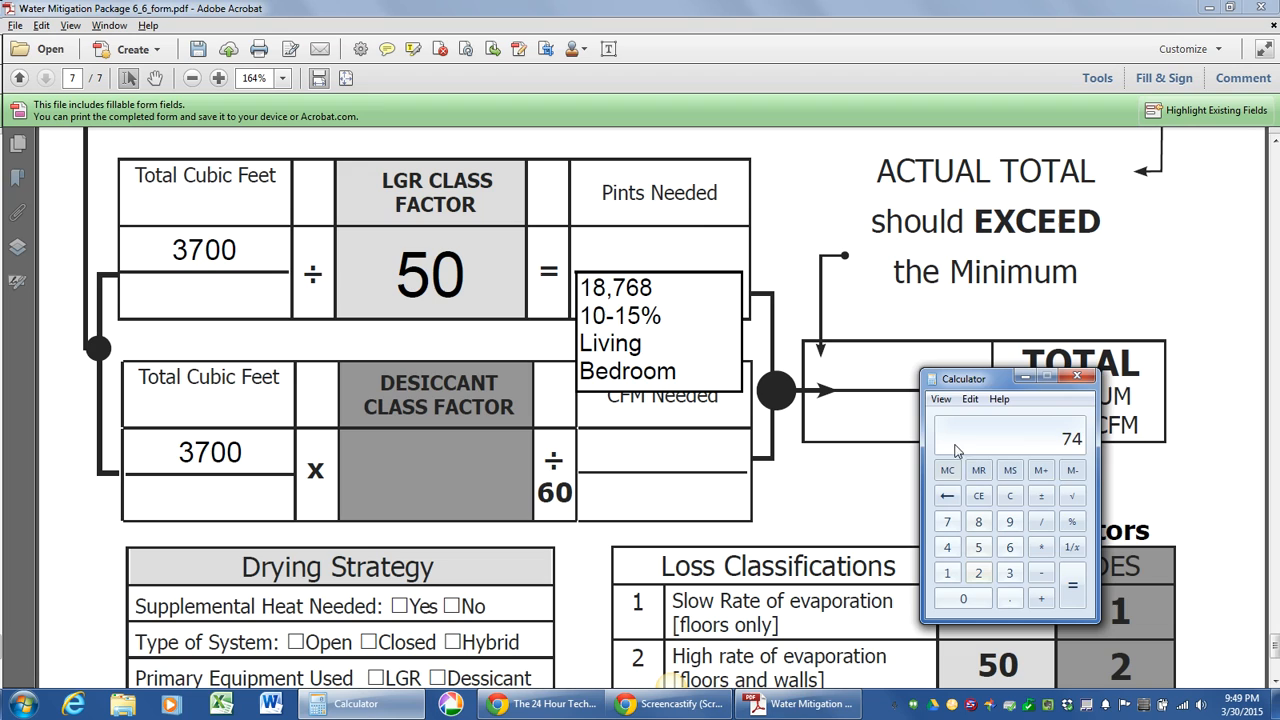
pyautogui.click(1080, 376)
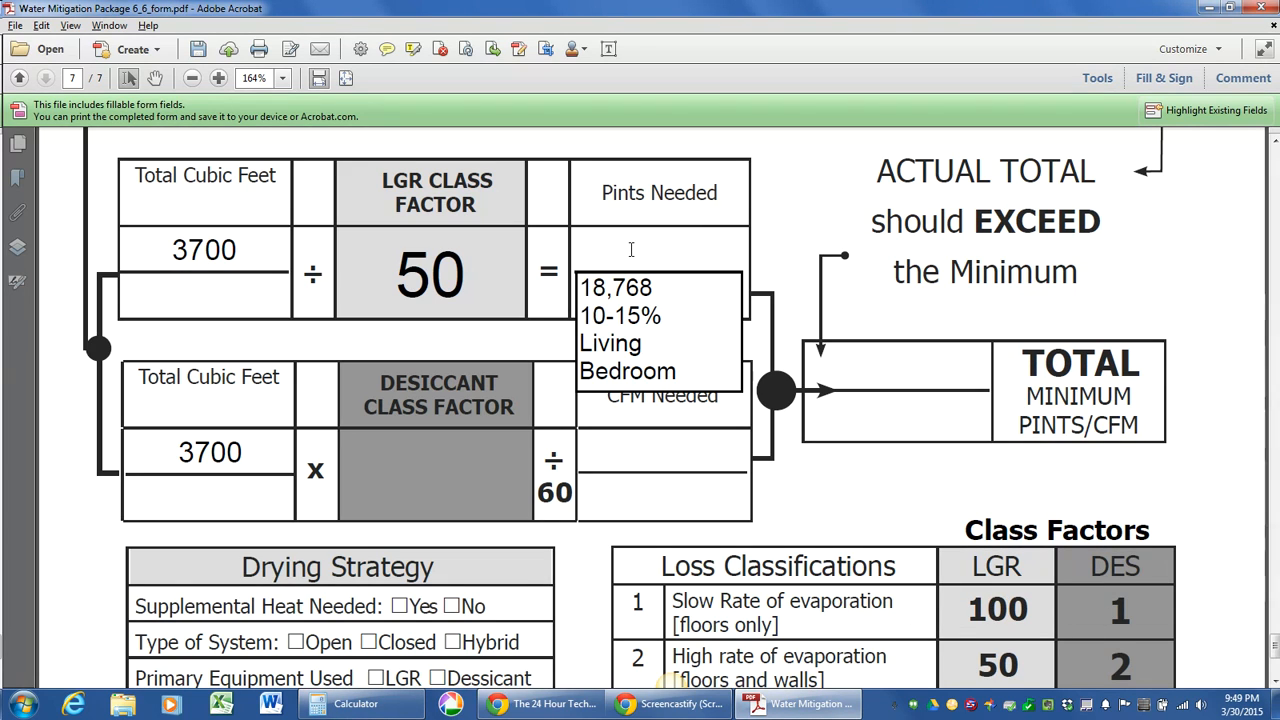
pyautogui.write('74')
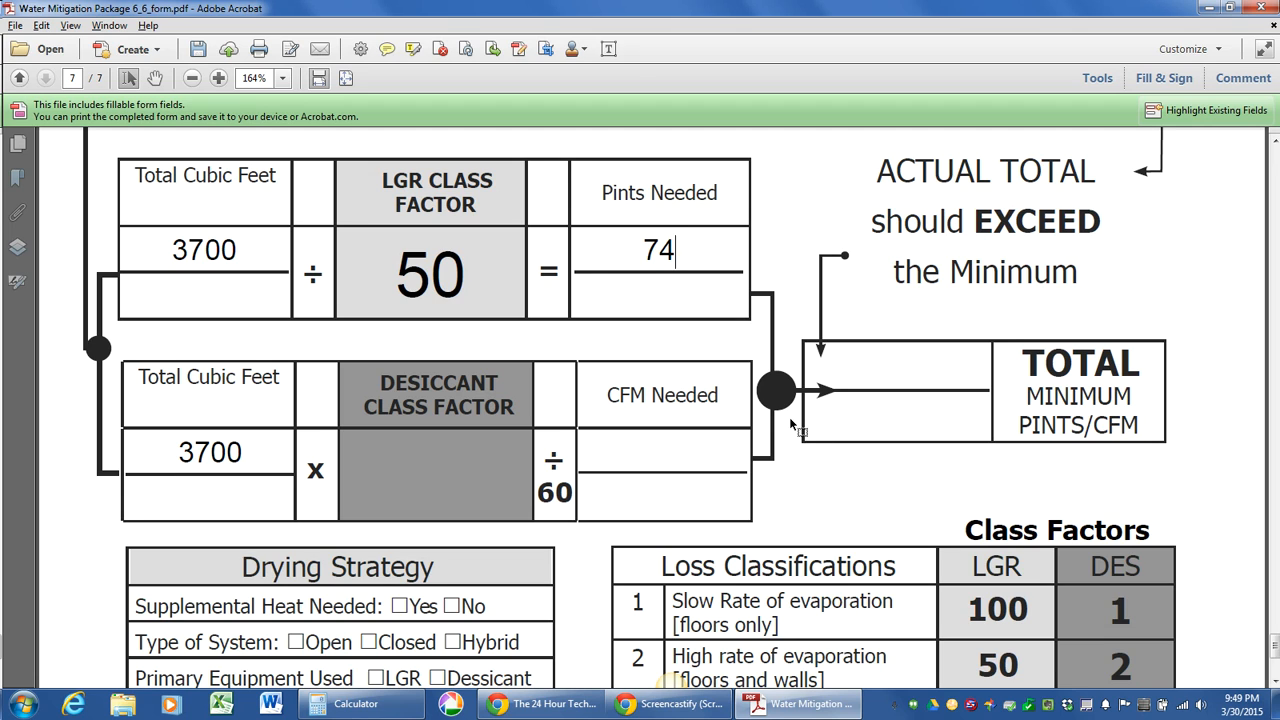
pyautogui.moveTo(816, 458)
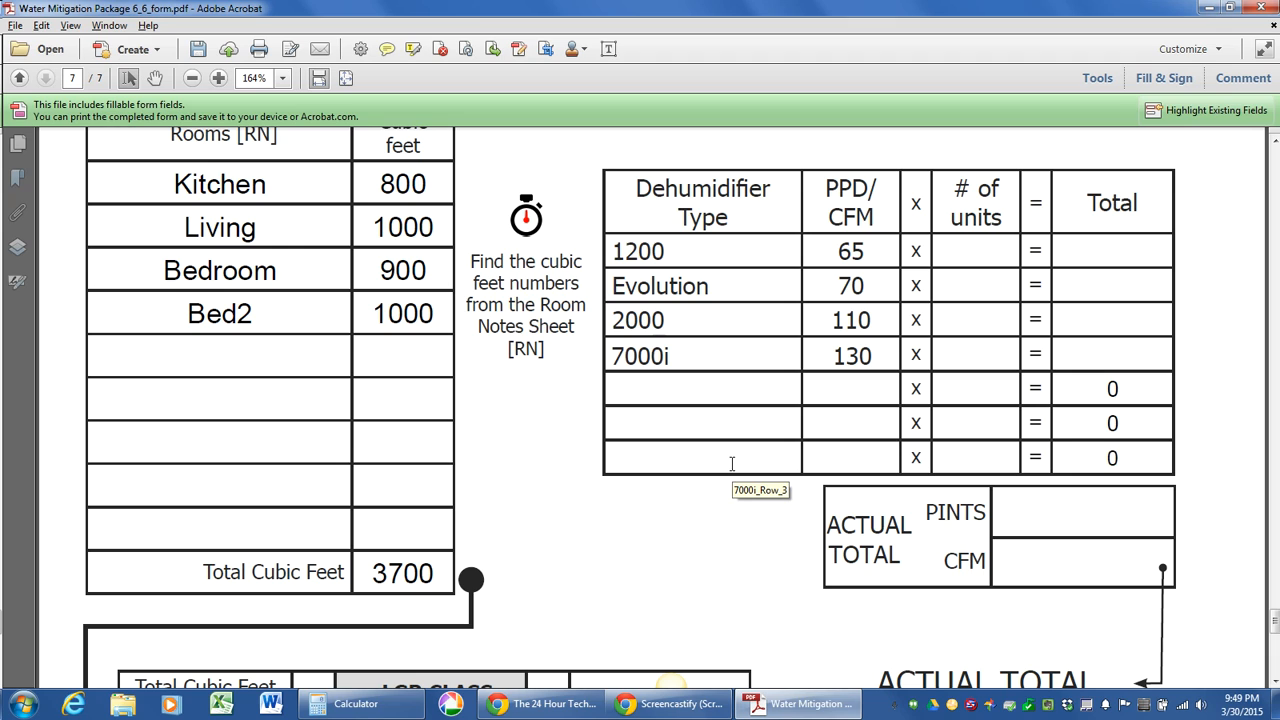
pyautogui.moveTo(728, 492)
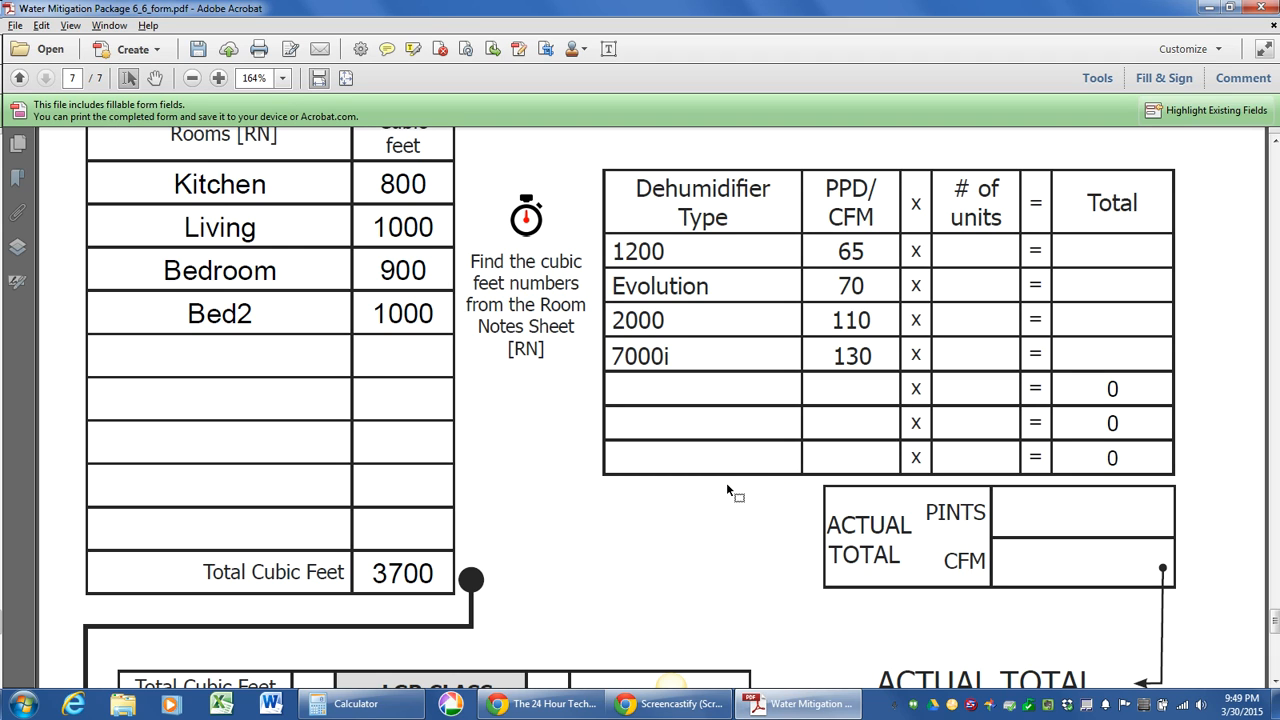
pyautogui.moveTo(770, 364)
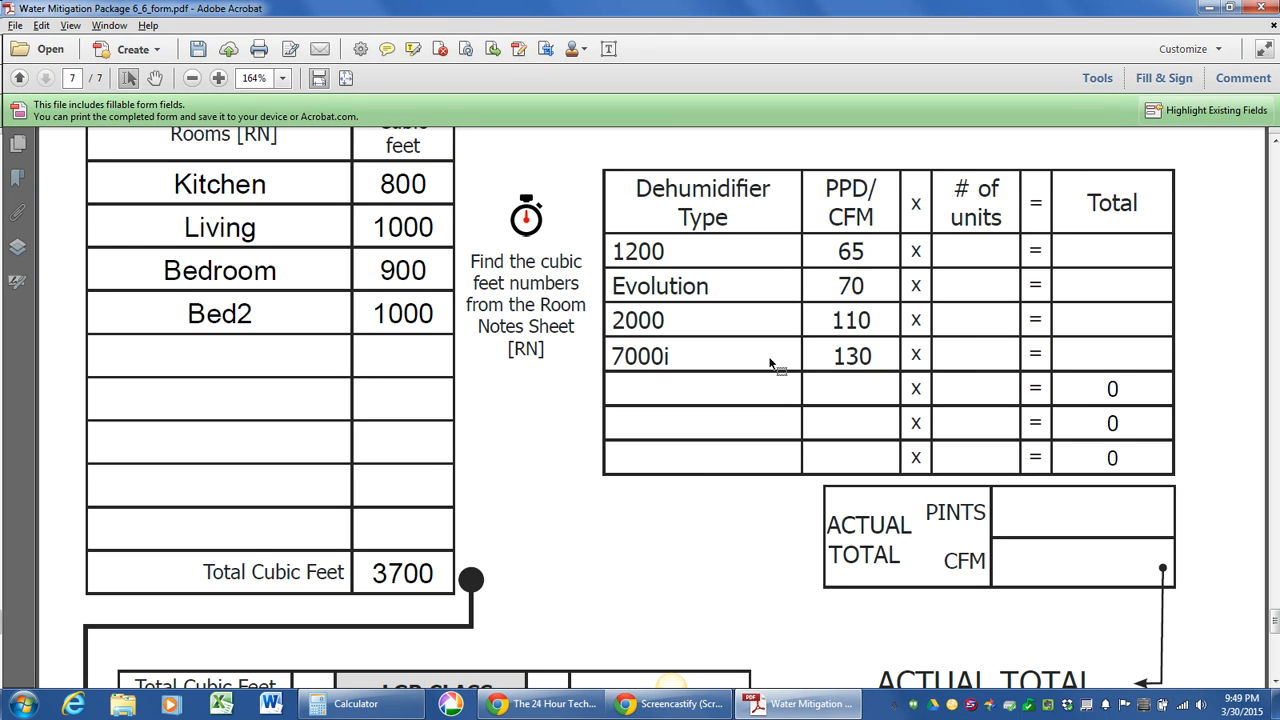
pyautogui.moveTo(686, 260)
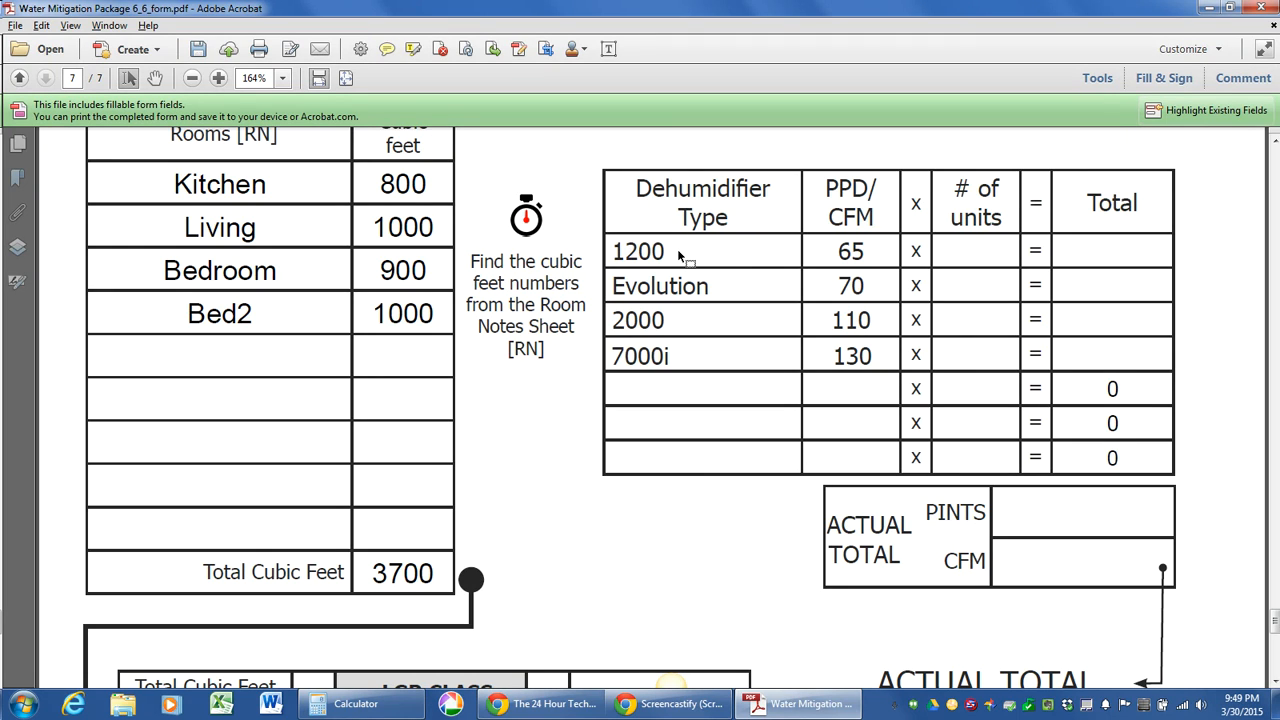
pyautogui.moveTo(708, 260)
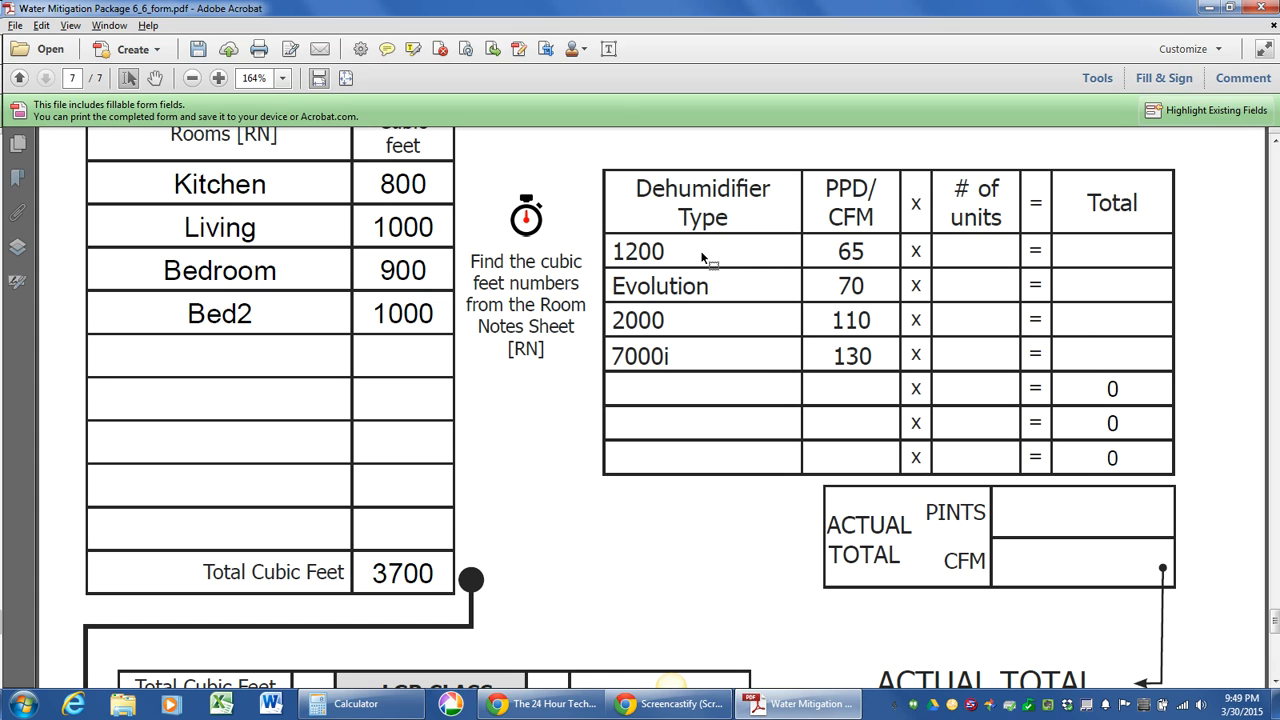
# Set the 1200 dehumidifier row to 2 units with a row total of 130 pints
pyautogui.click(976, 252)
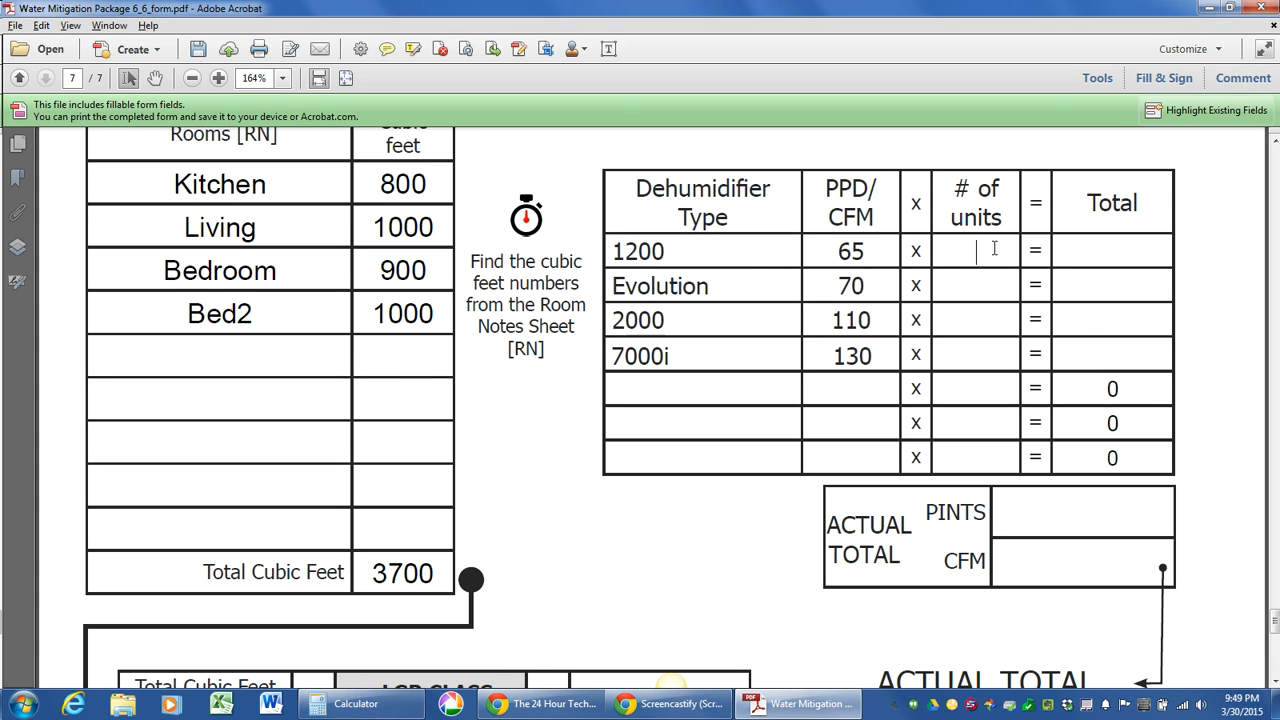
pyautogui.write('2')
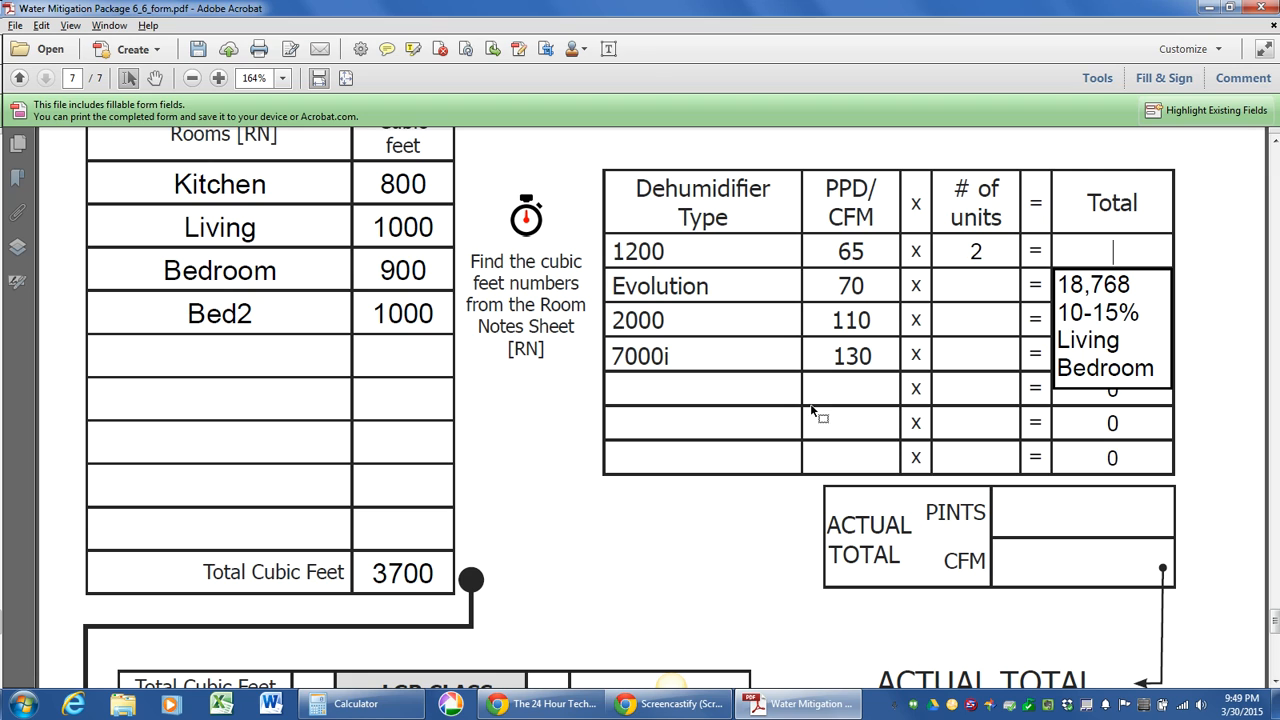
pyautogui.moveTo(544, 700)
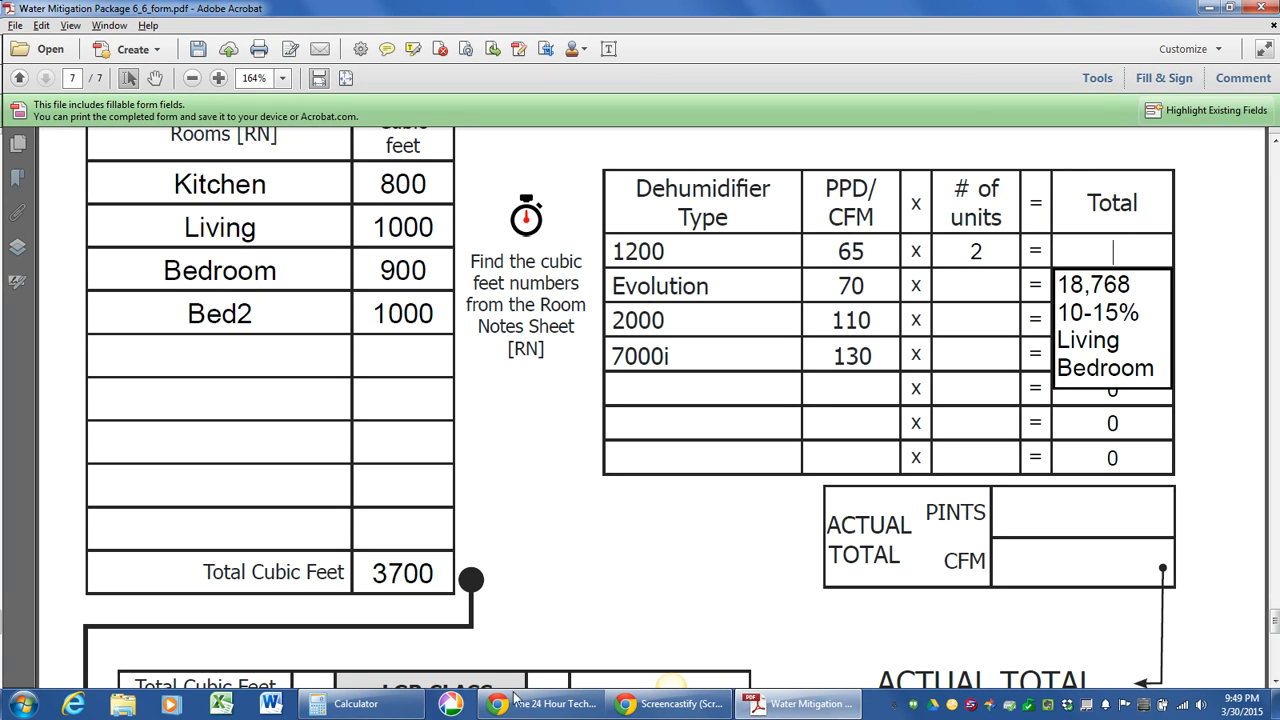
pyautogui.click(350, 704)
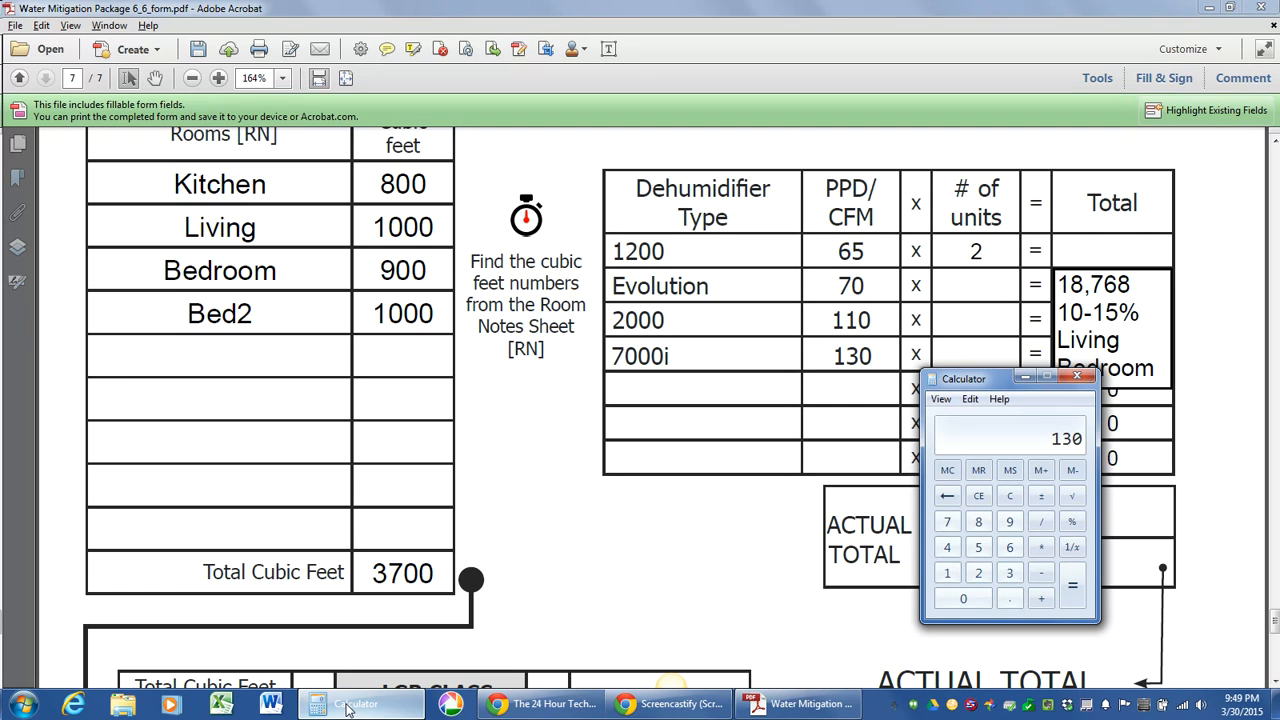
pyautogui.click(348, 704)
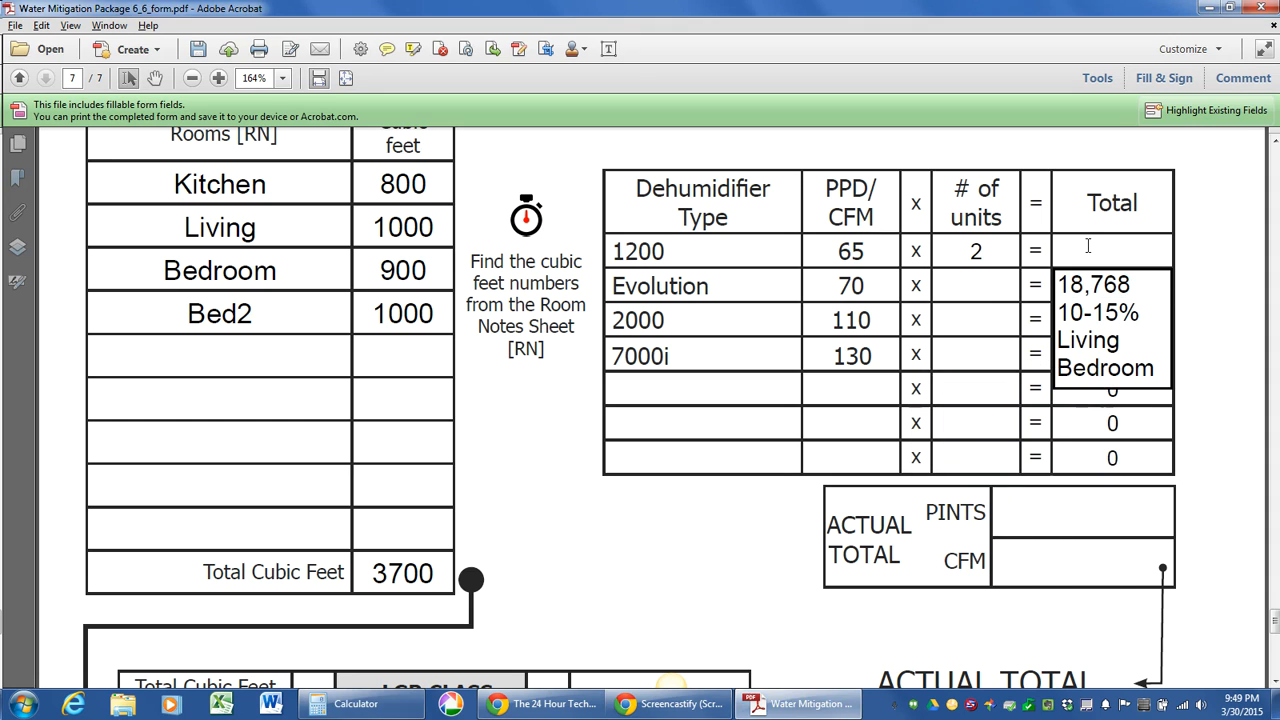
pyautogui.write('130')
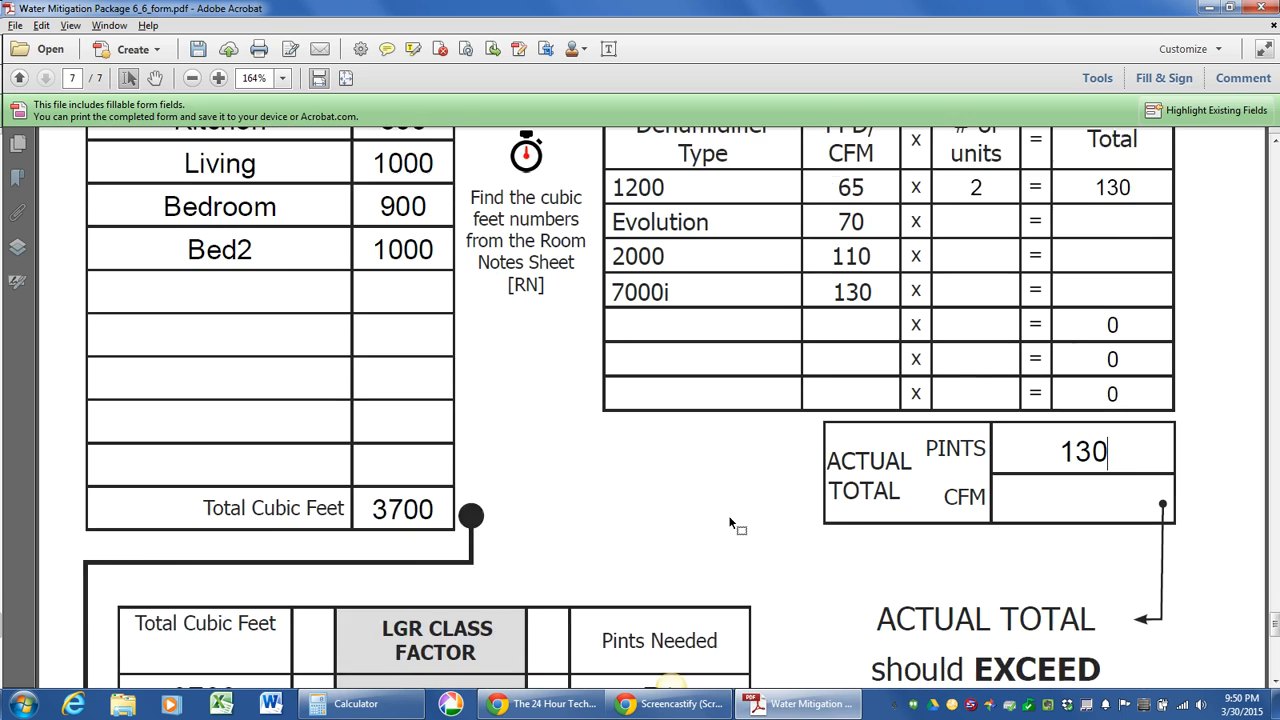
# Enter 74 in the Total Minimum Pints/CFM box
pyautogui.scroll(-3)
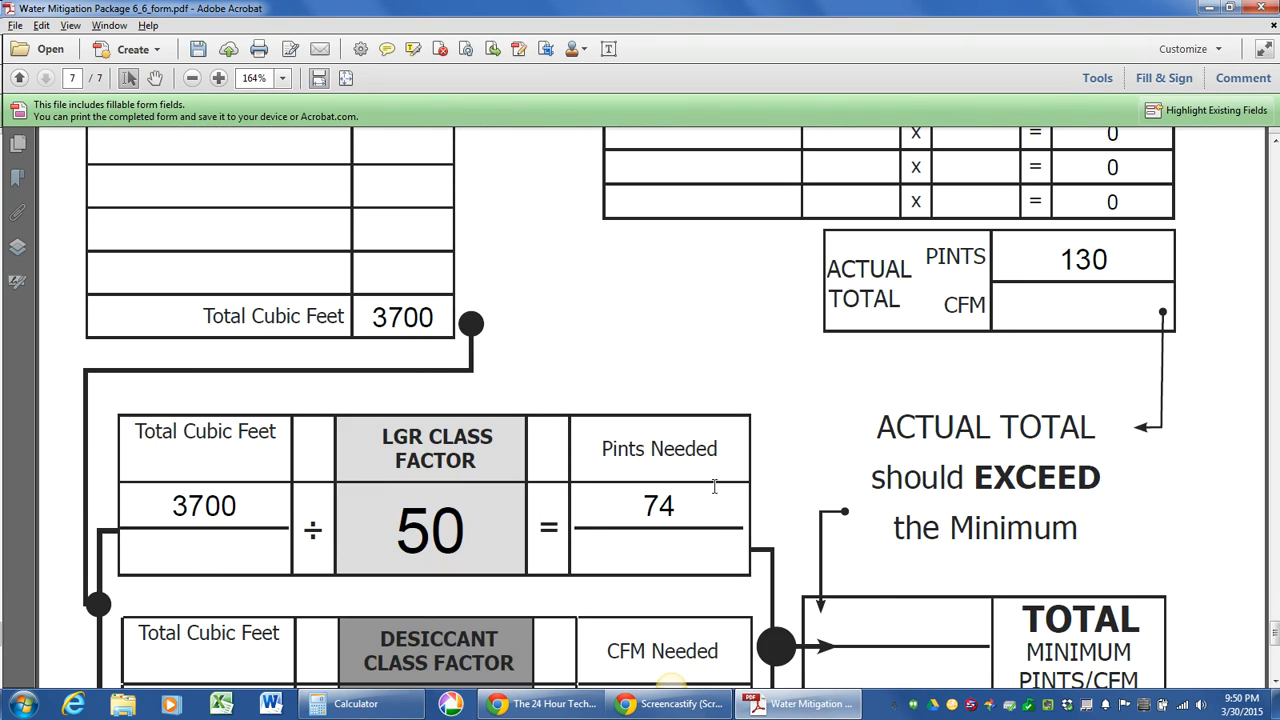
pyautogui.scroll(-3)
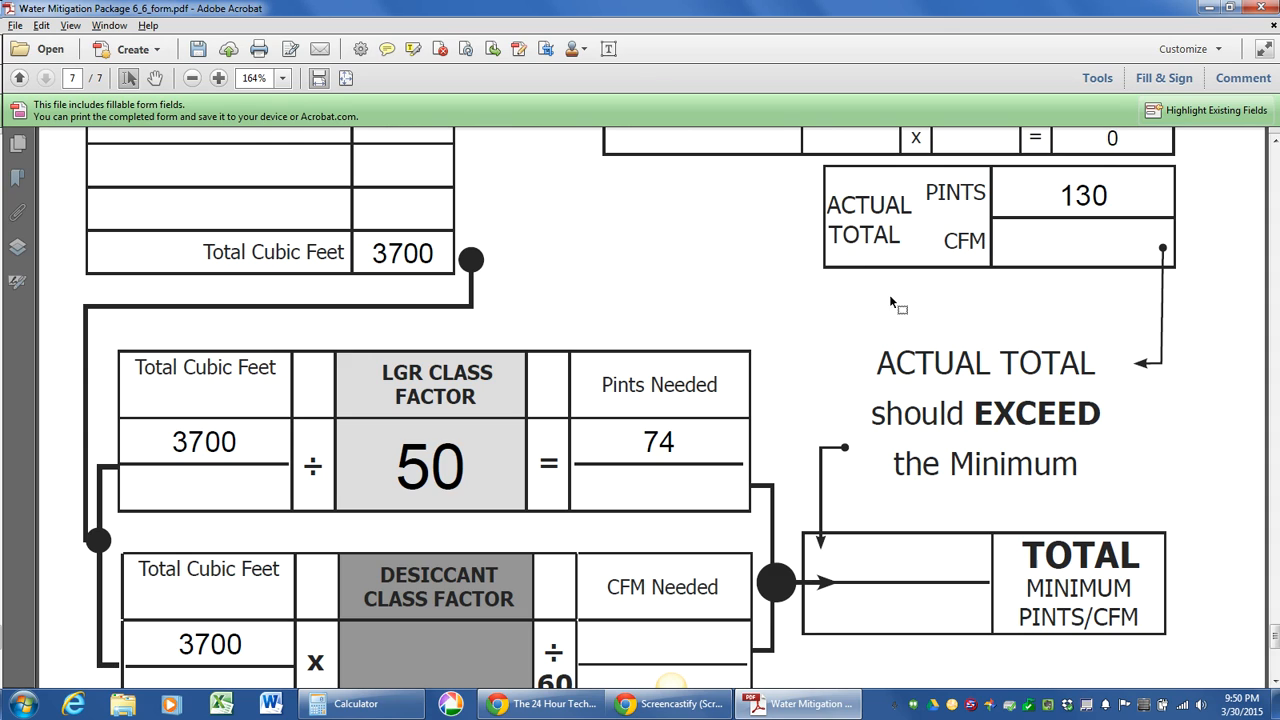
pyautogui.moveTo(922, 368)
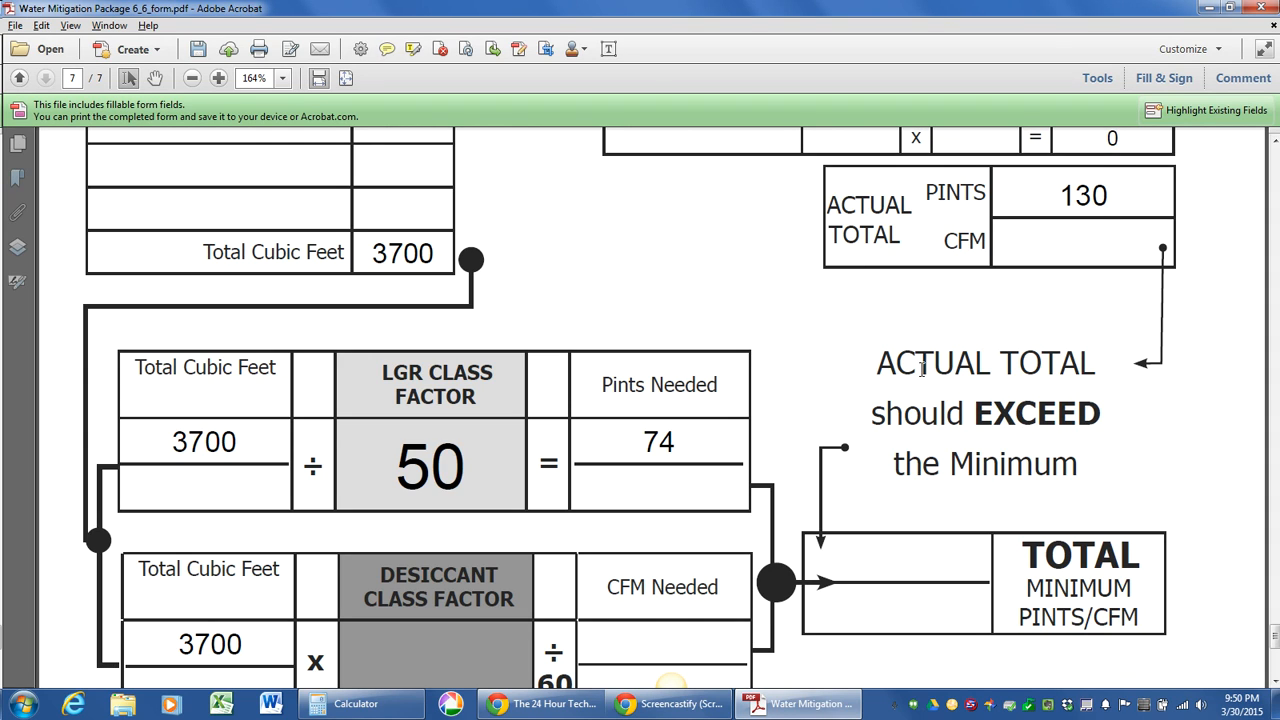
pyautogui.moveTo(866, 522)
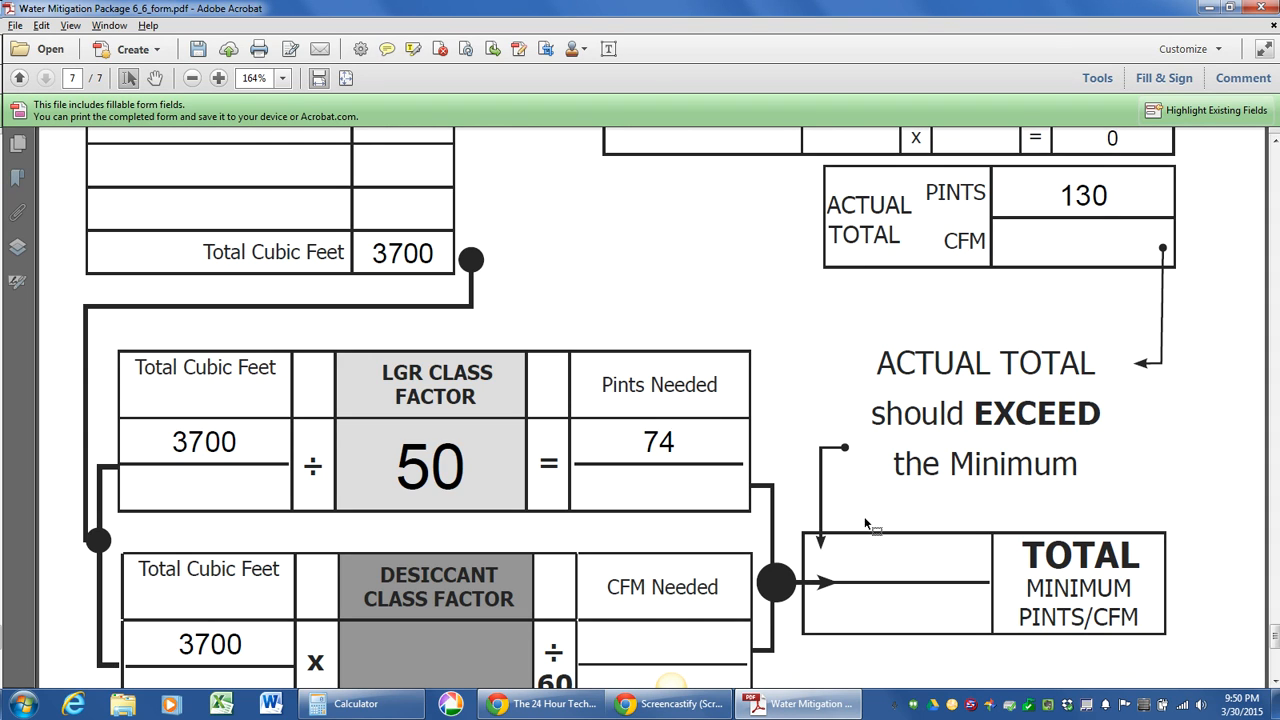
pyautogui.write('7')
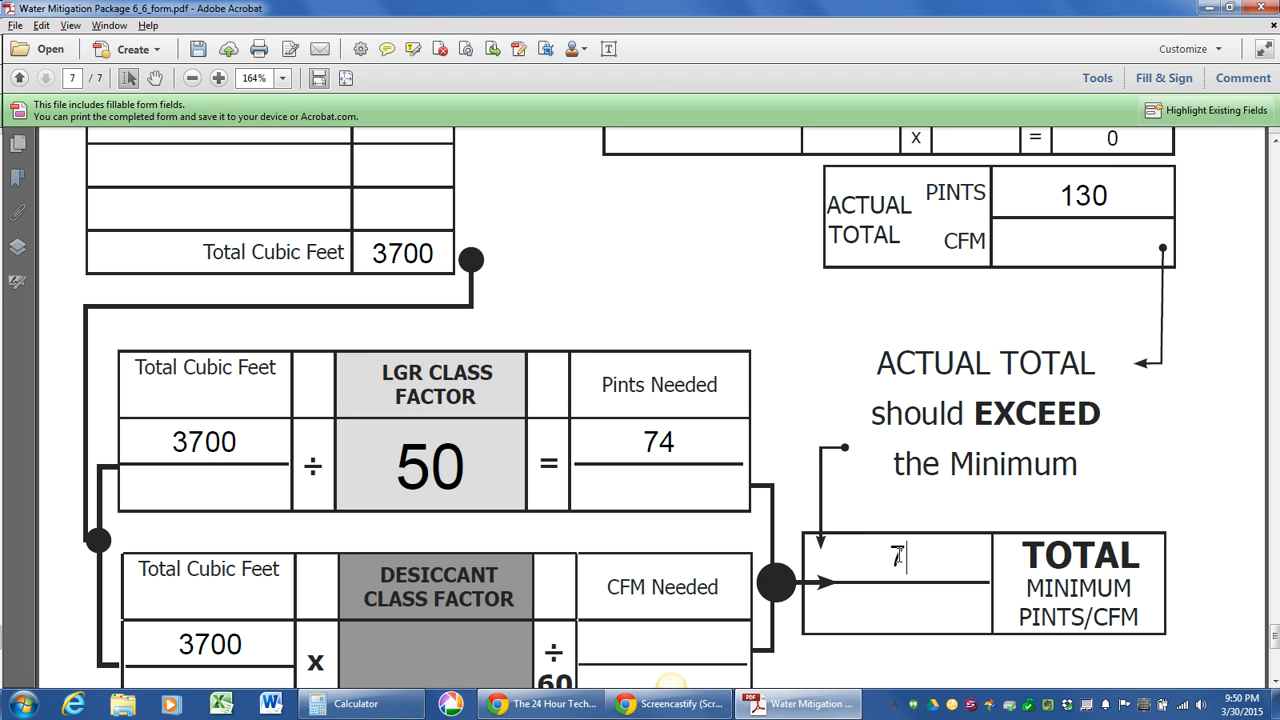
pyautogui.write('4')
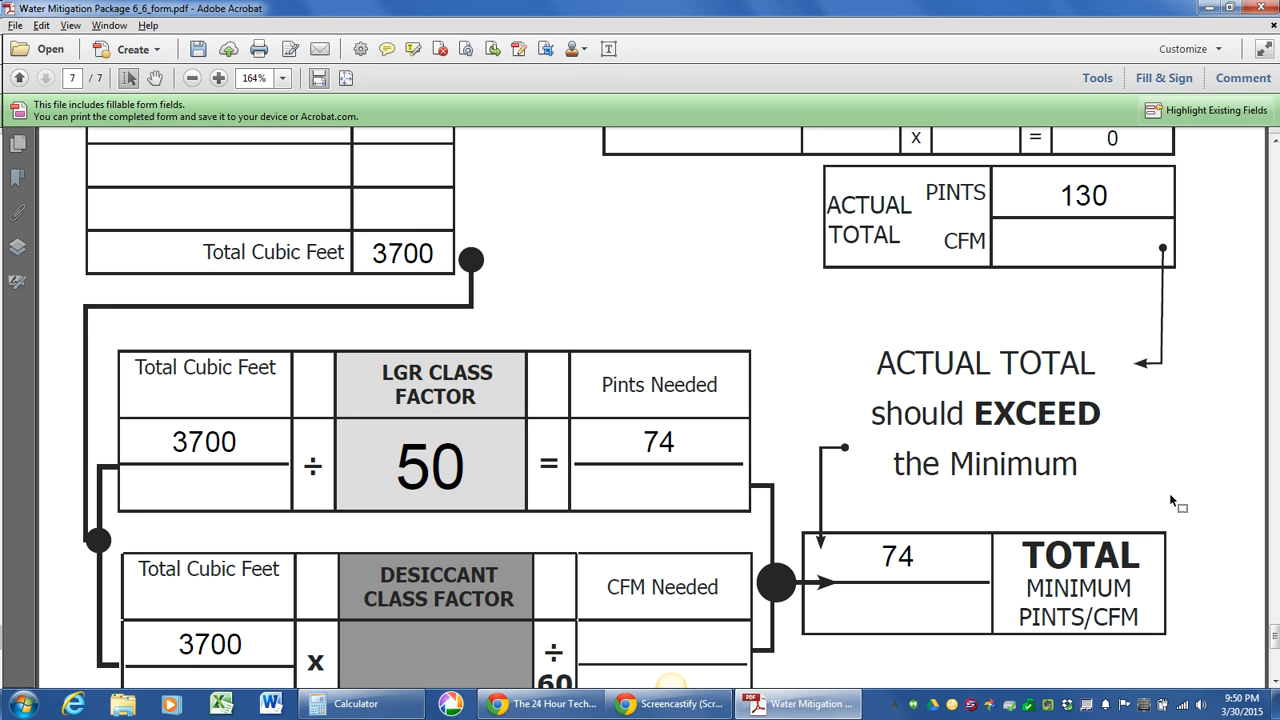
pyautogui.scroll(-3)
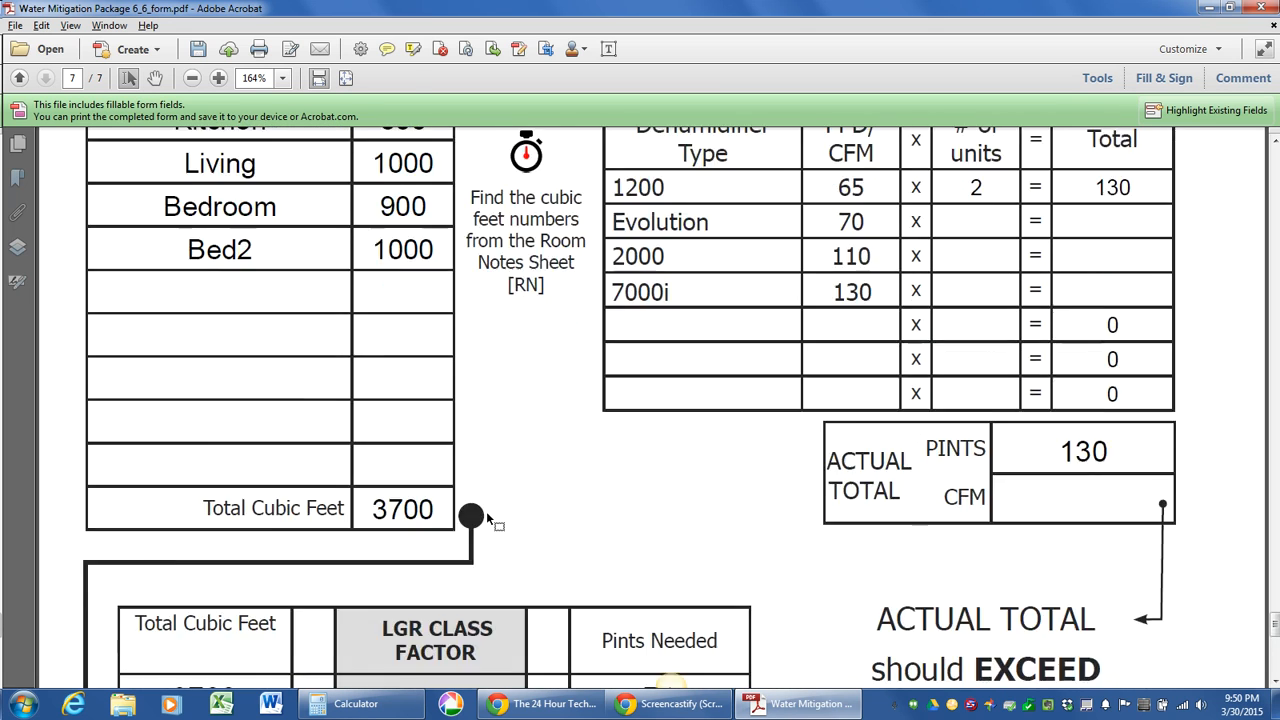
pyautogui.scroll(-3)
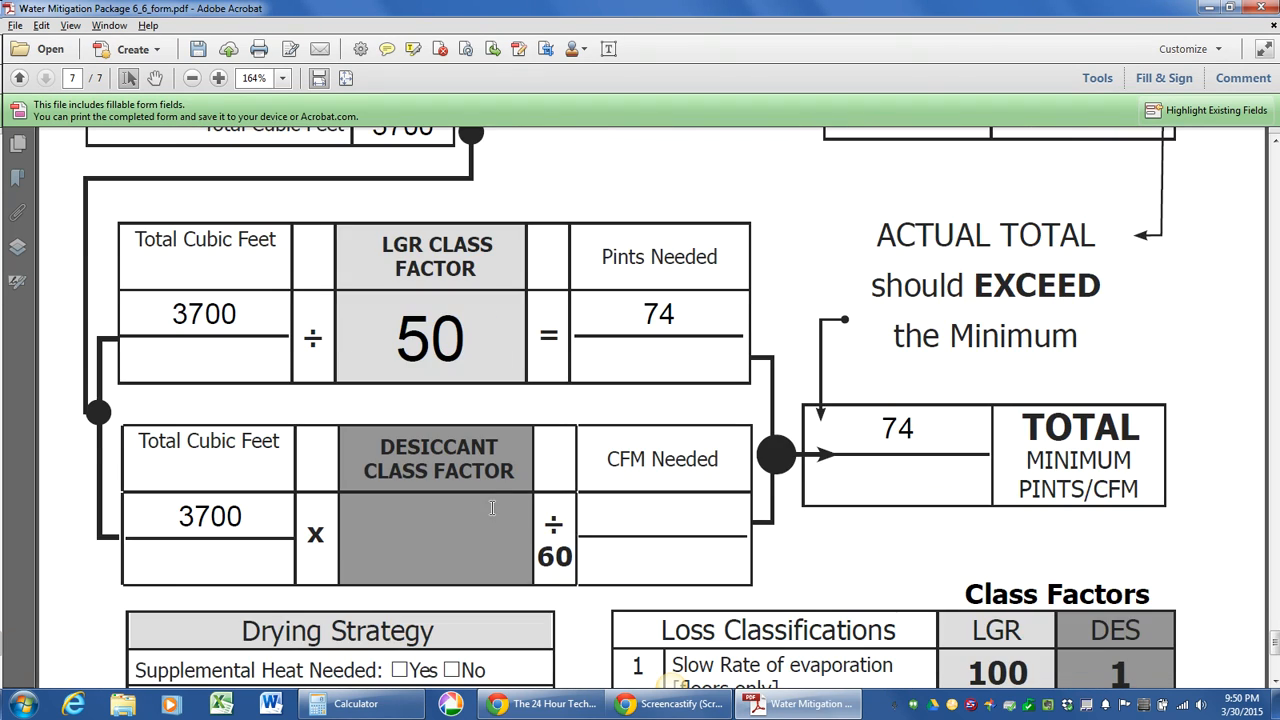